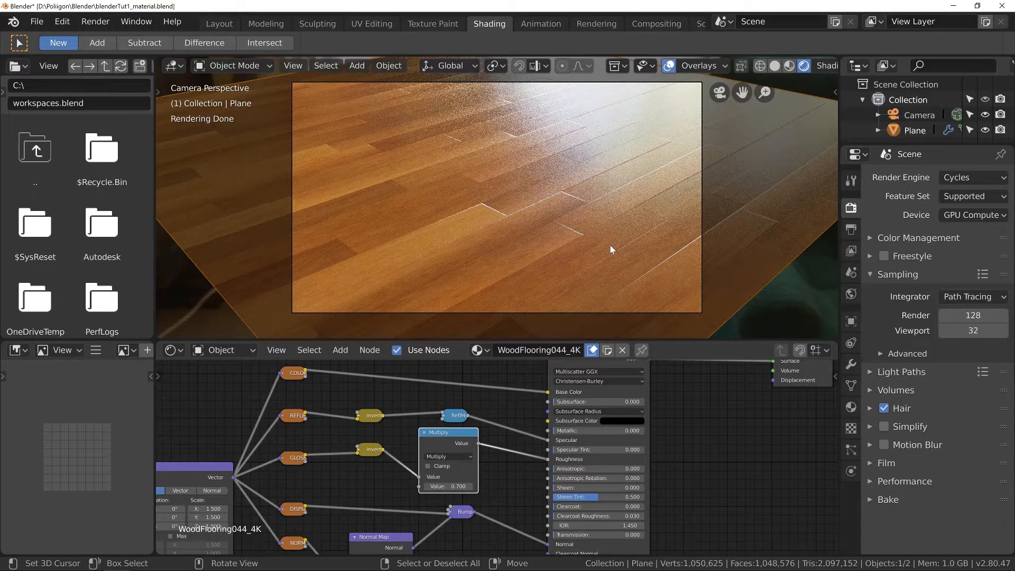
mouse_move(700, 167)
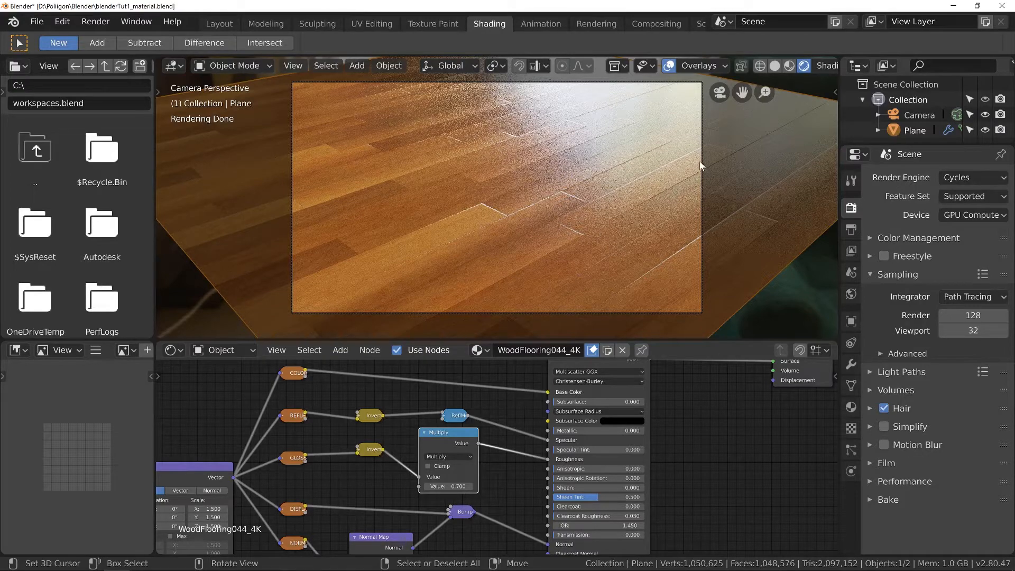
Step: Select the Camera and re-aim it for a new angled view of the wood floor
click(919, 115)
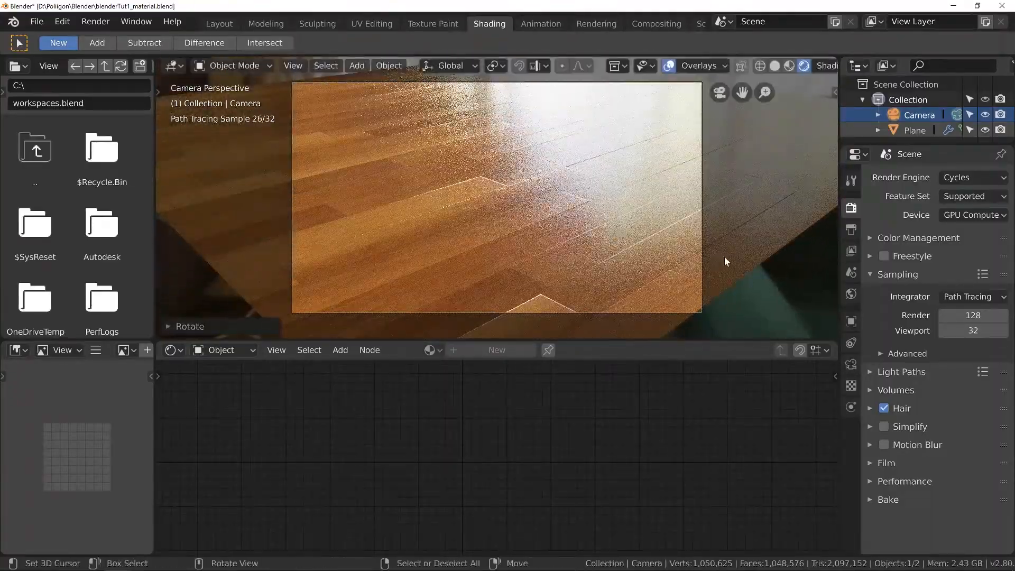
key(g)
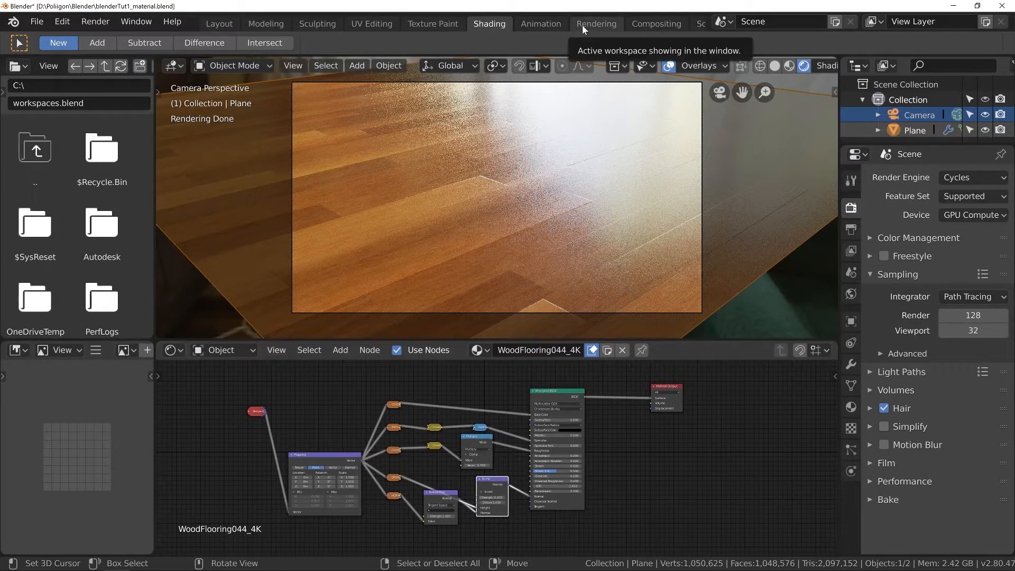
Step: Render the floor still into slot 1, make empty Slot 2 current, and return to Shading
click(595, 24)
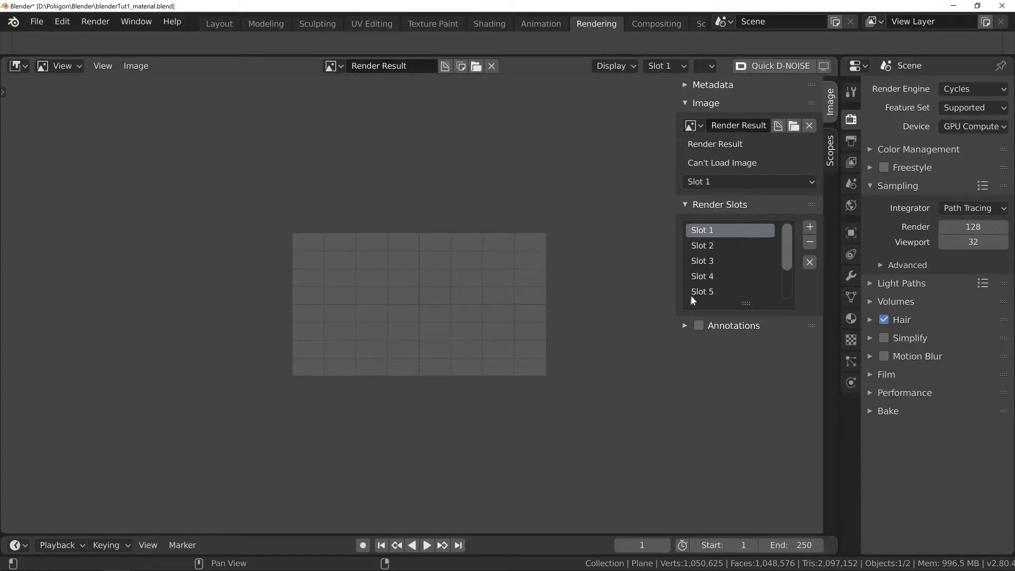
click(94, 21)
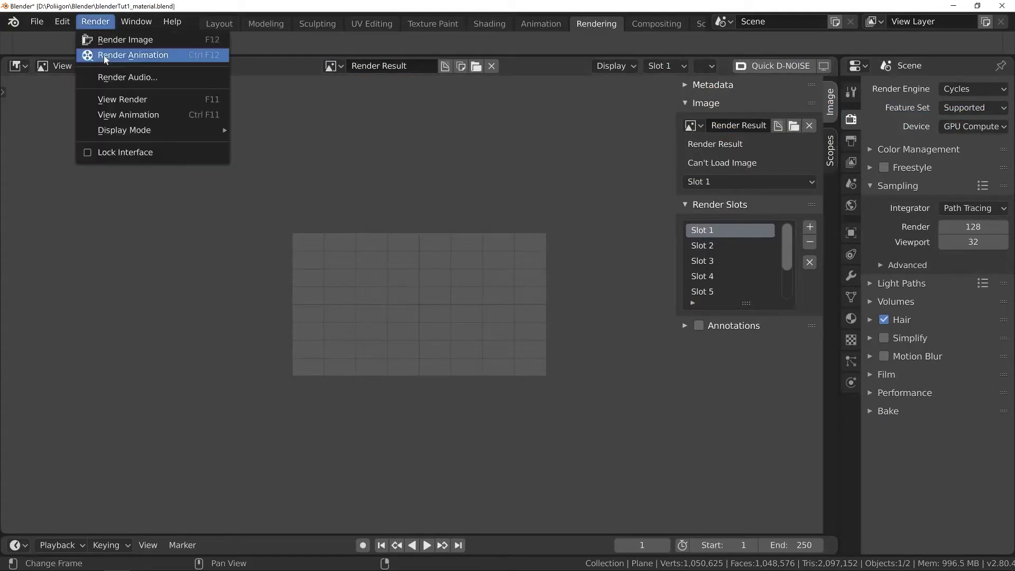
click(133, 55)
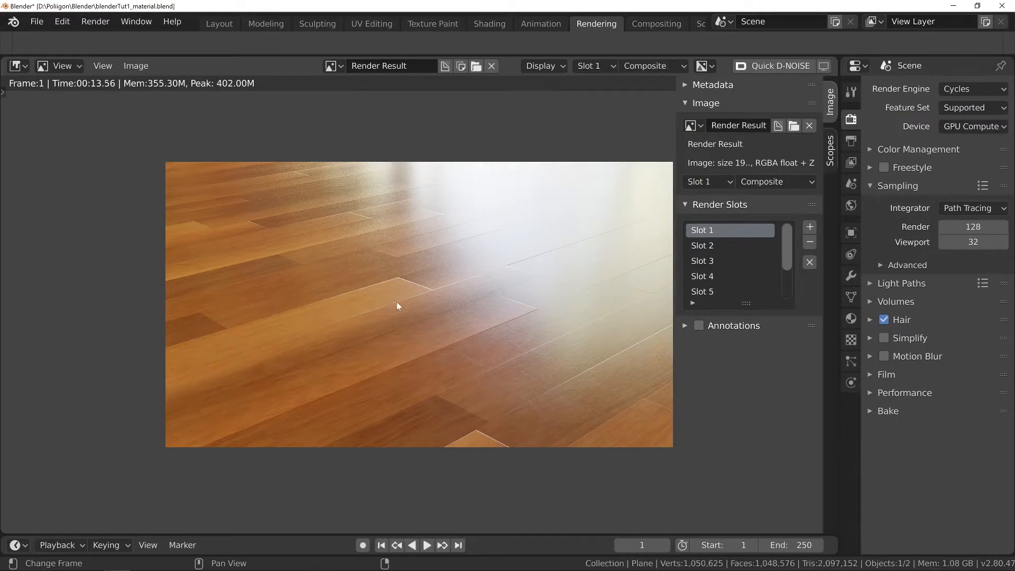
mouse_move(509, 396)
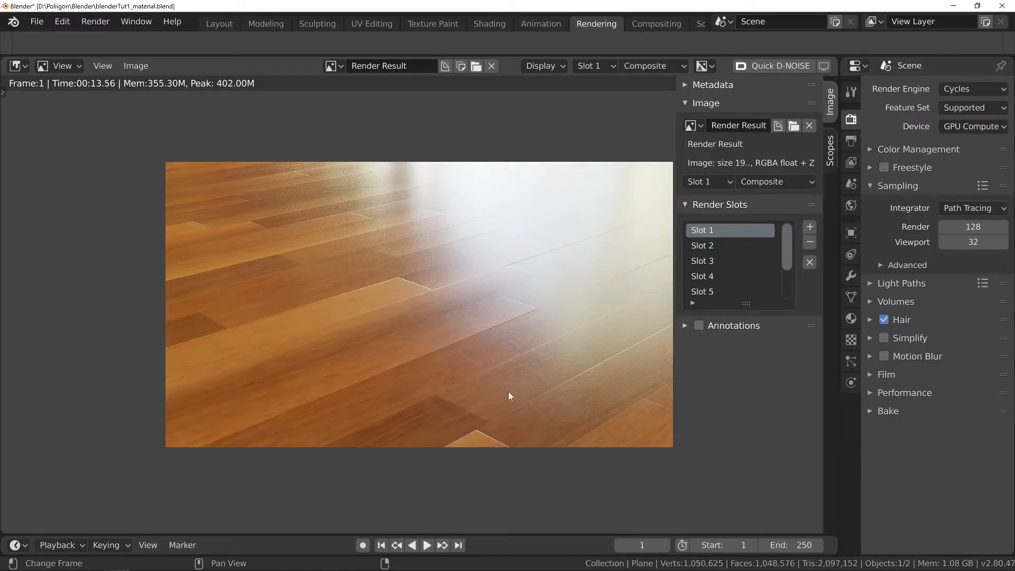
mouse_move(701, 253)
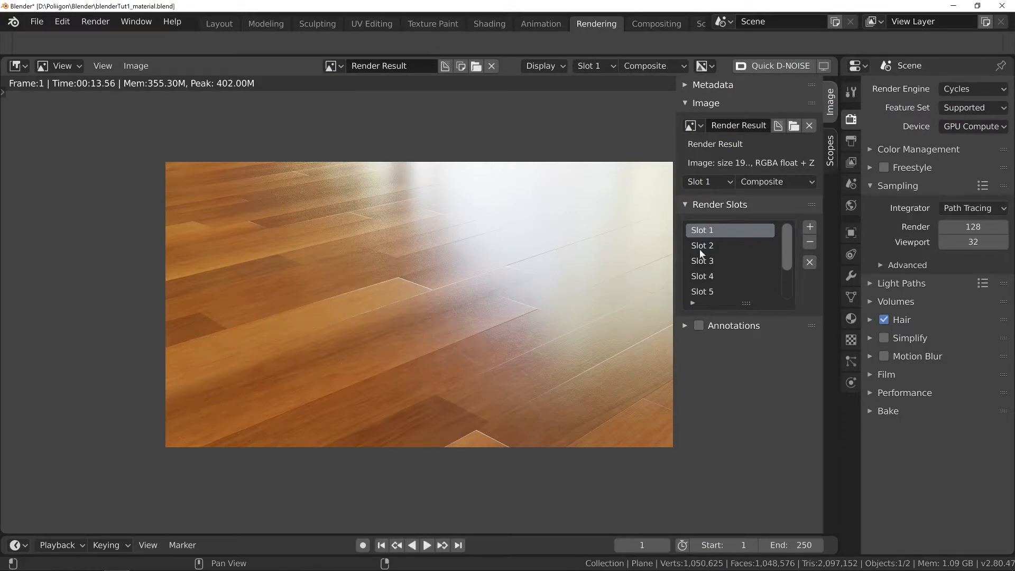
click(703, 245)
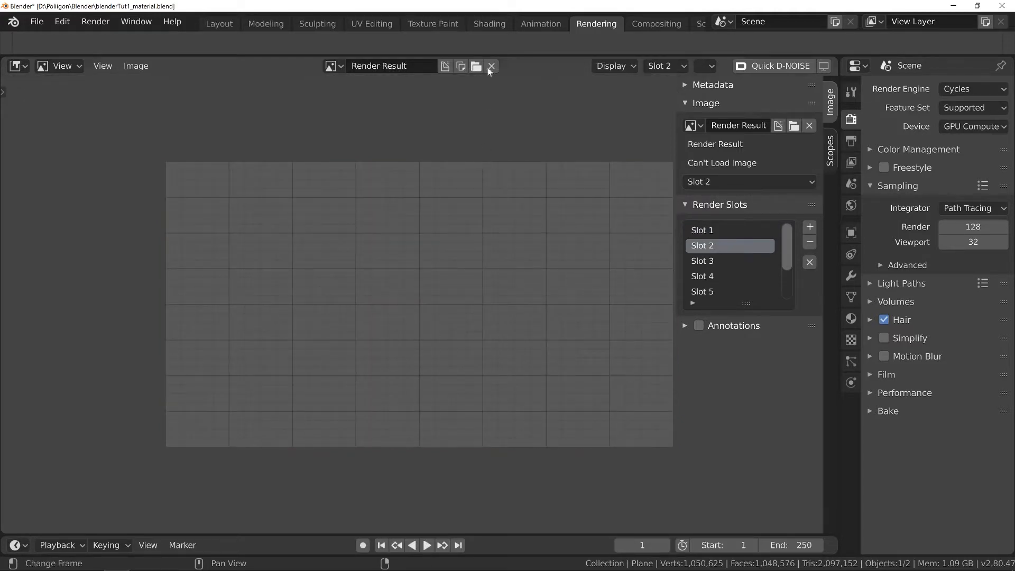
click(489, 24)
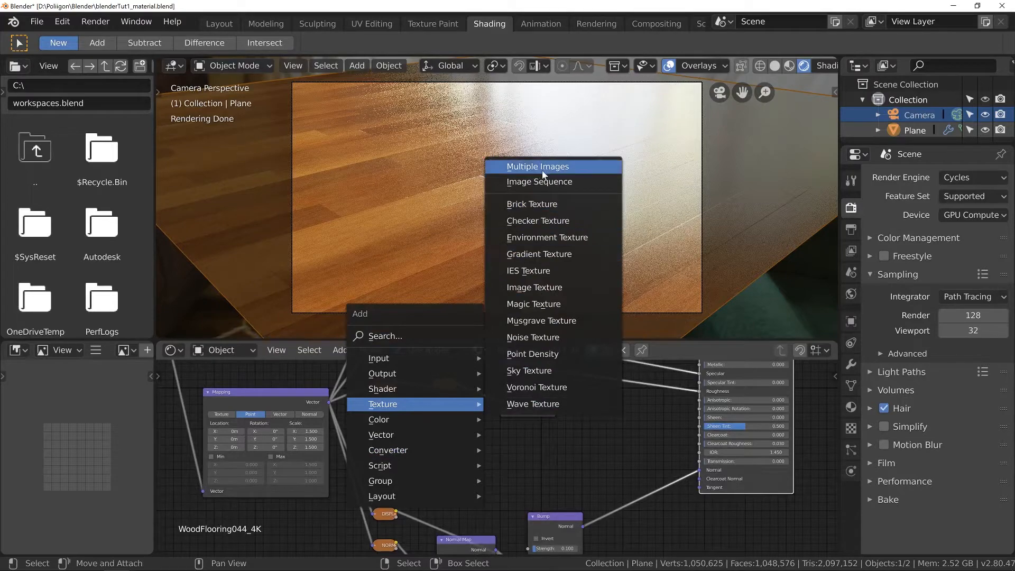
Step: Add an Image Texture node to the wood material and browse for its image
click(534, 287)
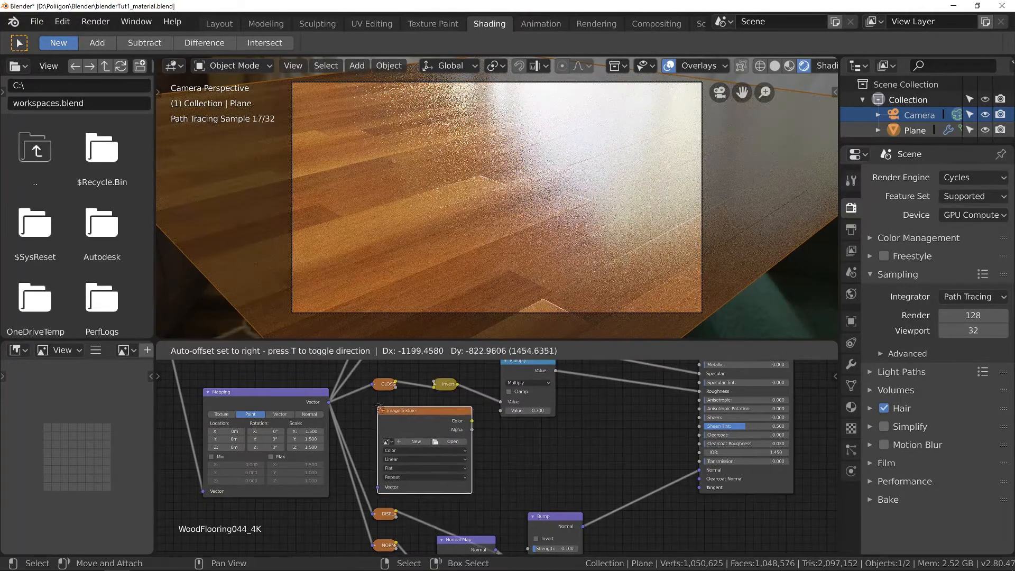
click(455, 441)
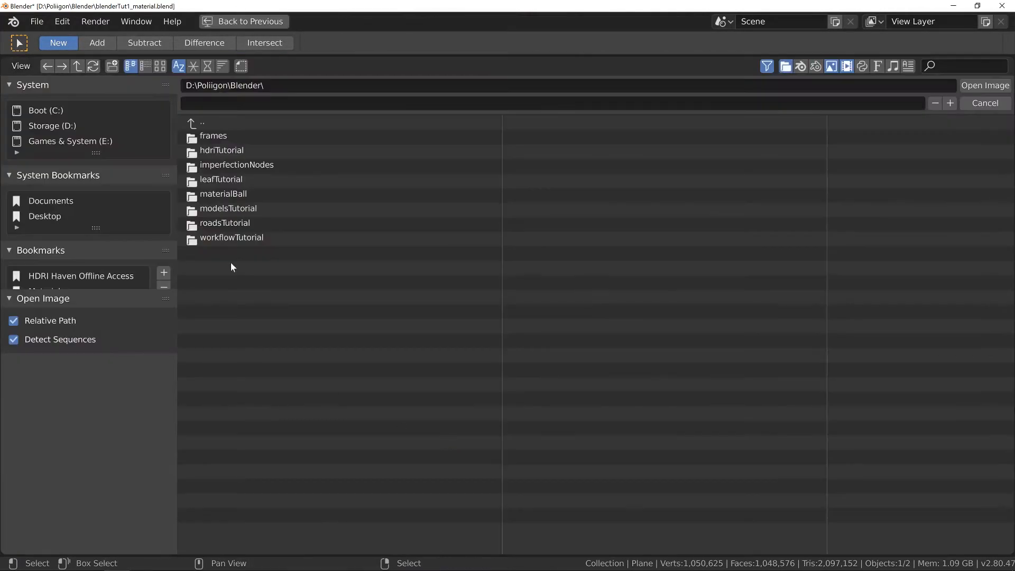
mouse_move(225, 286)
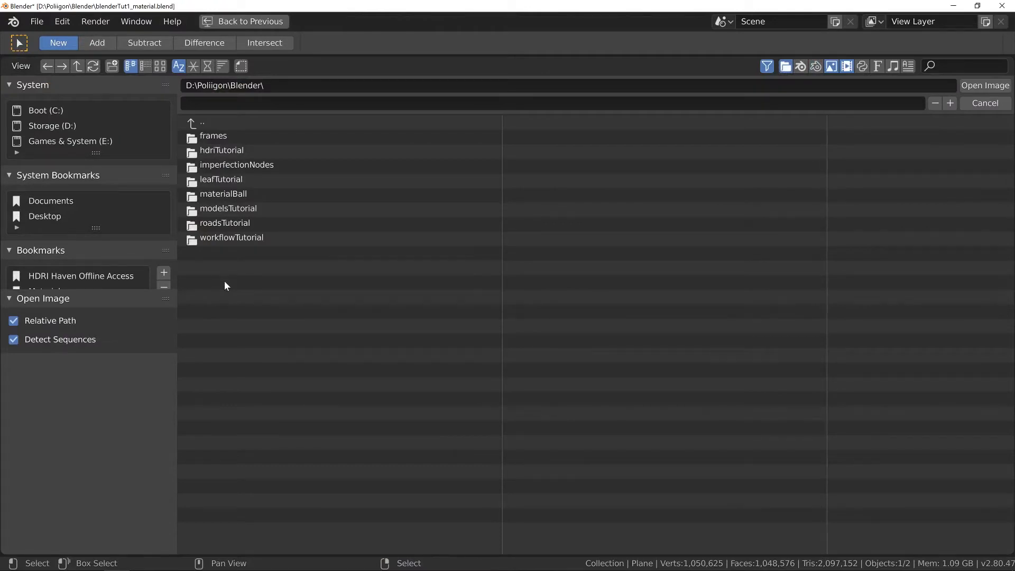
Step: Load a smudge map from Poliigon\Materials\FloorSmudgesTypeAMedium001 into the image texture node
click(52, 126)
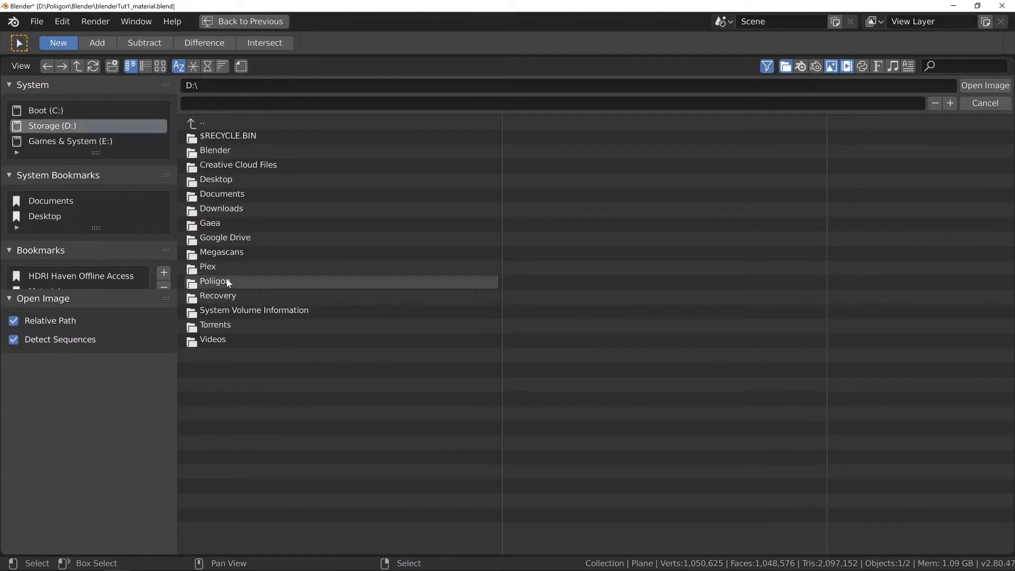
double_click(214, 281)
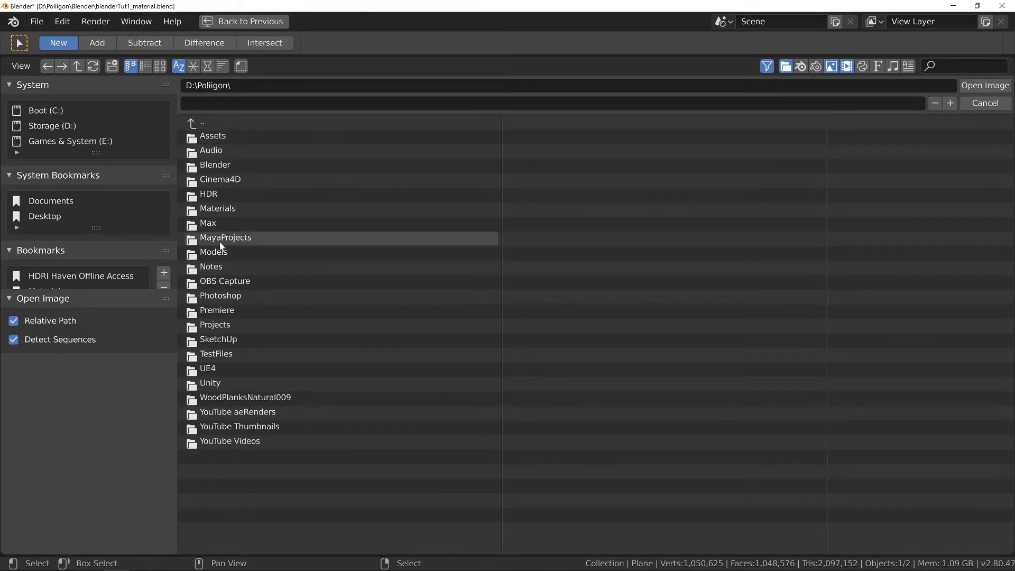
double_click(218, 207)
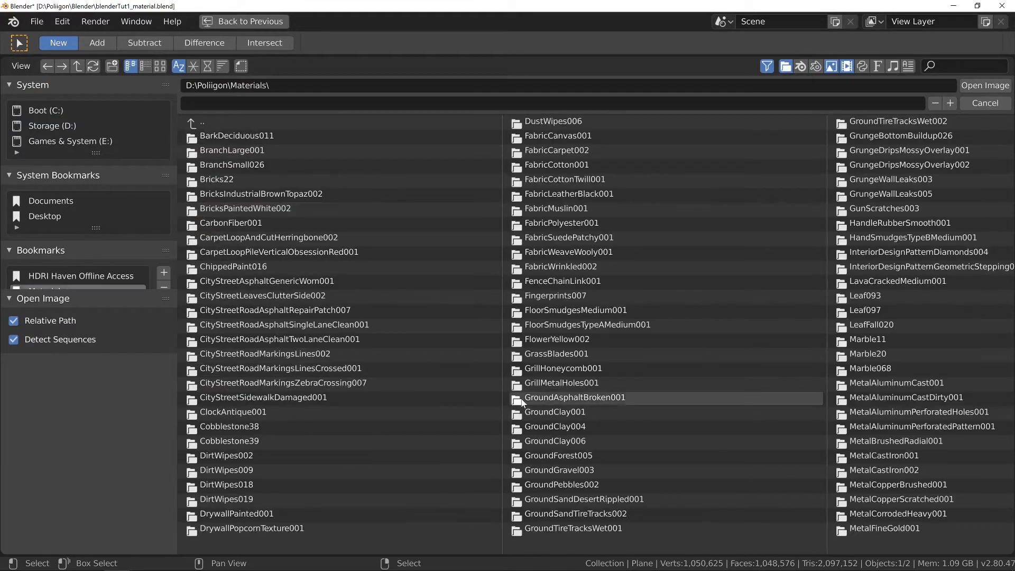
mouse_move(631, 314)
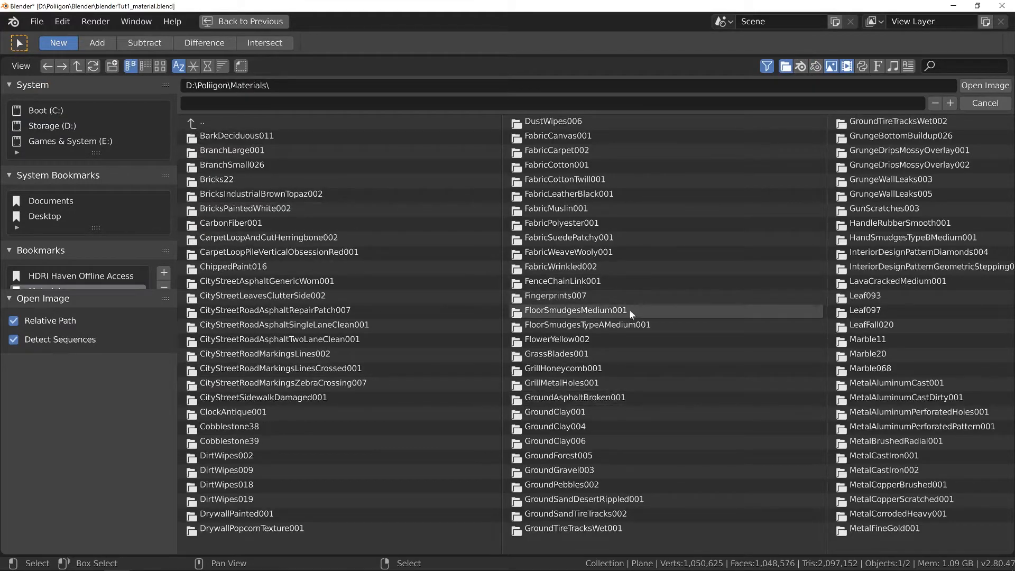
double_click(587, 324)
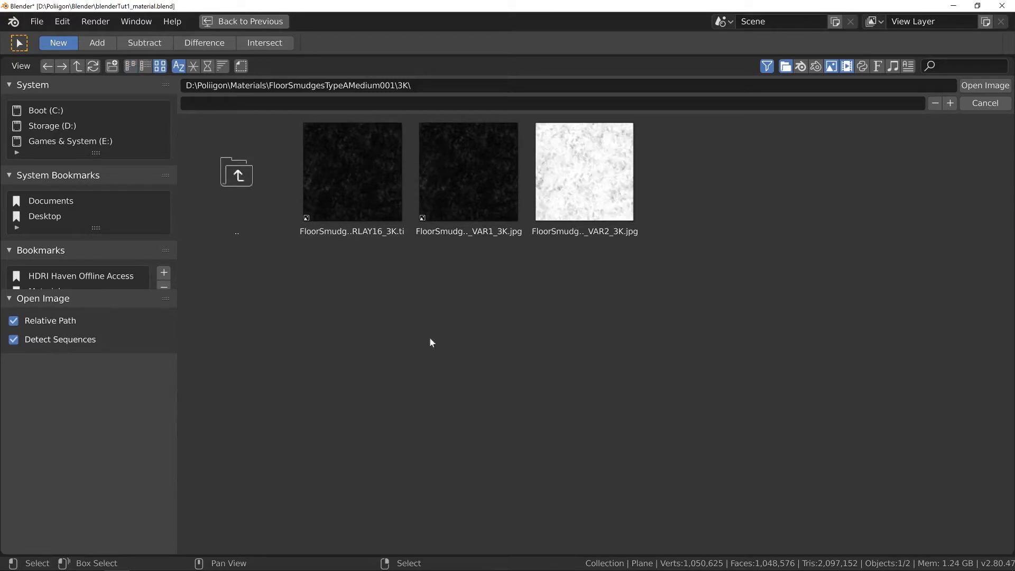
mouse_move(614, 276)
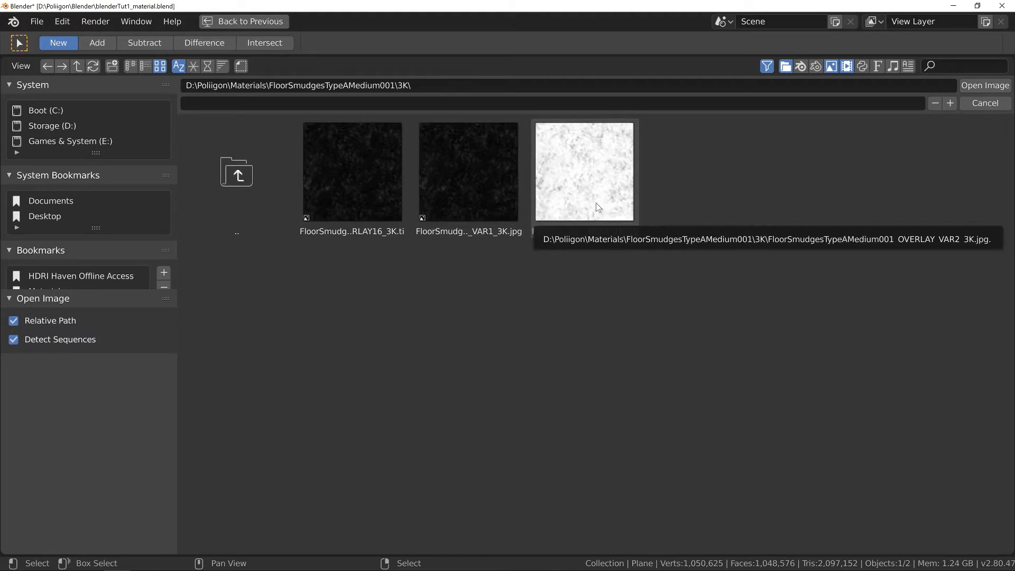
mouse_move(451, 194)
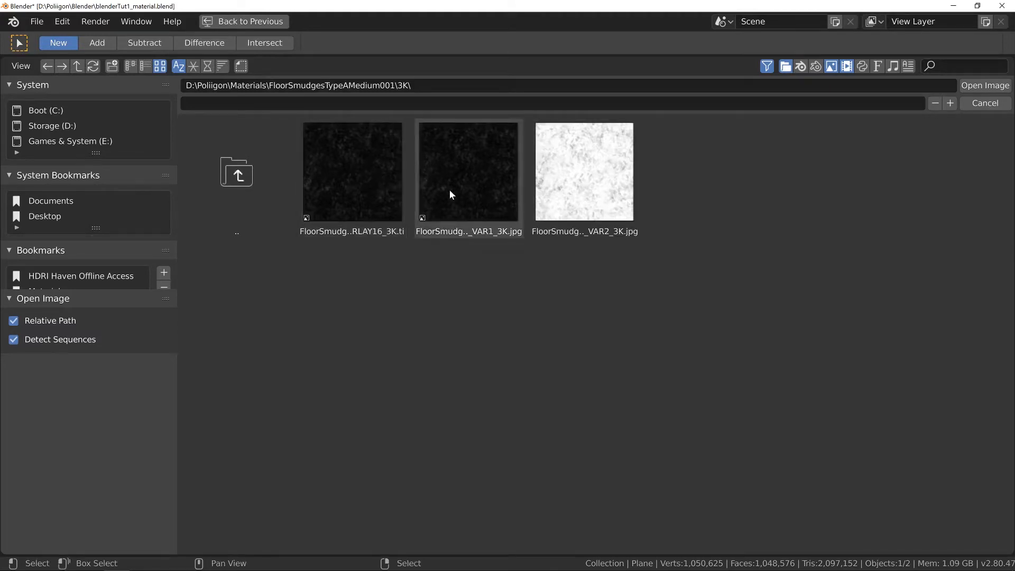
click(352, 171)
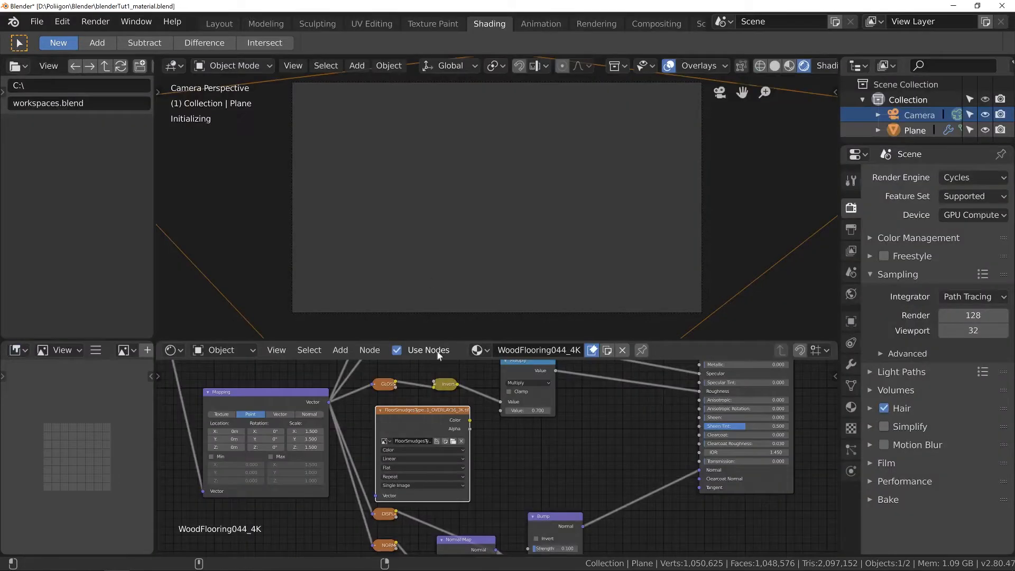
mouse_move(397, 453)
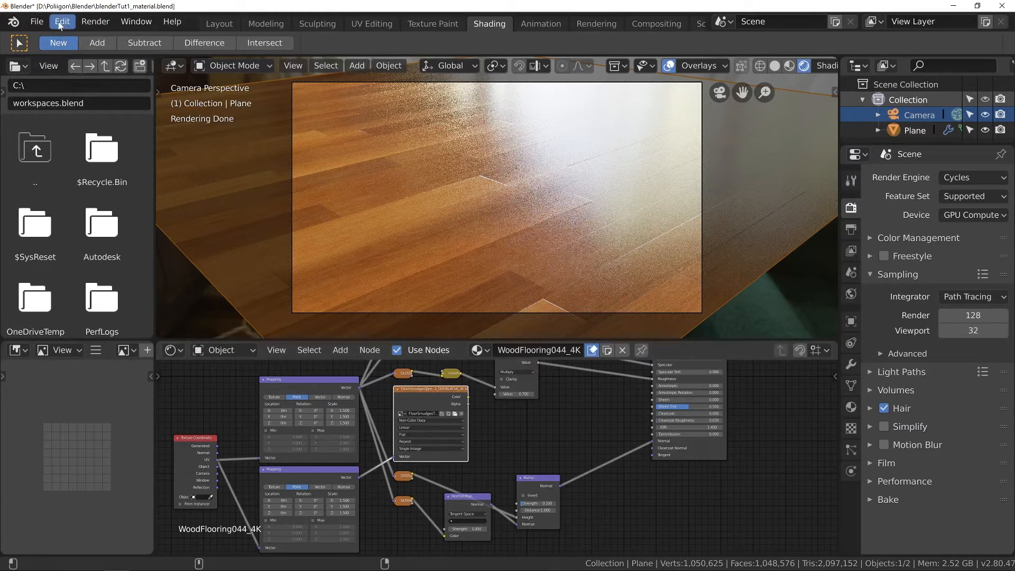
click(61, 21)
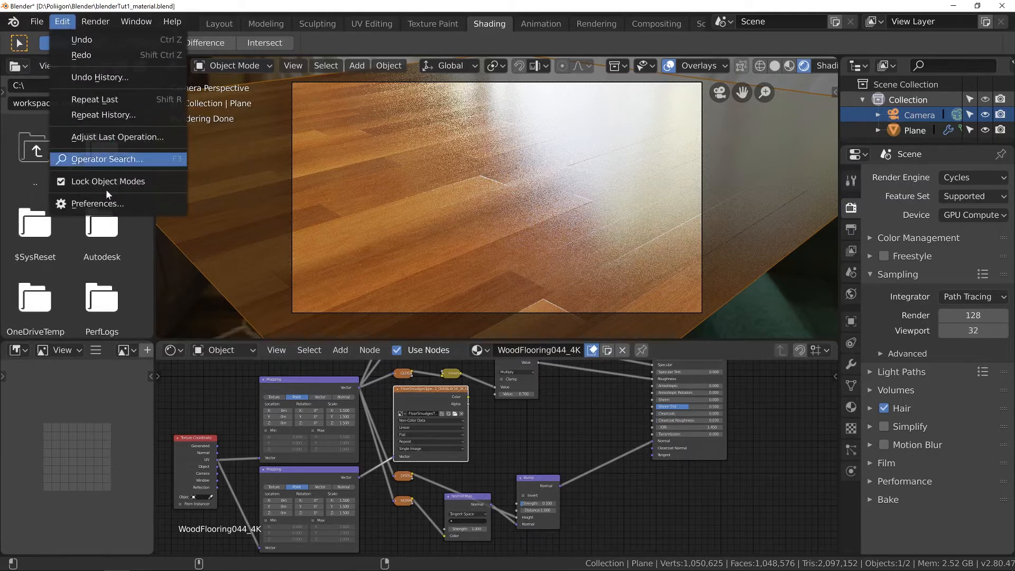
click(97, 203)
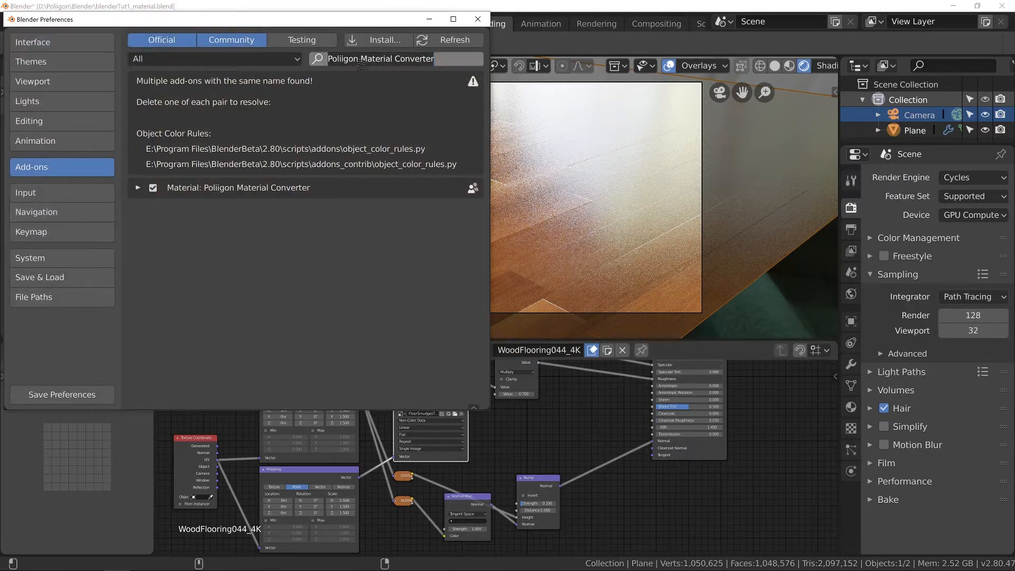
text(node wer)
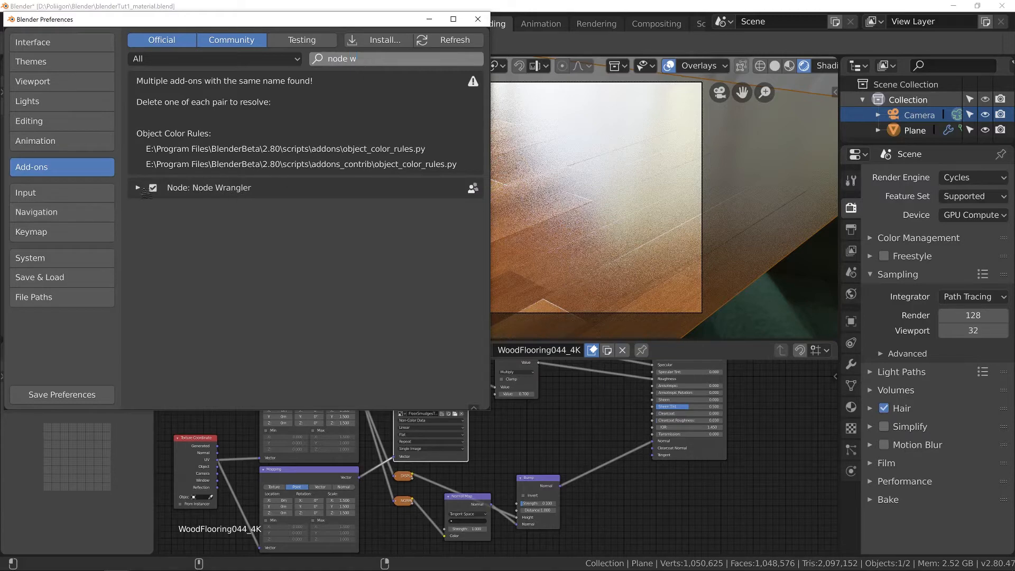
click(138, 188)
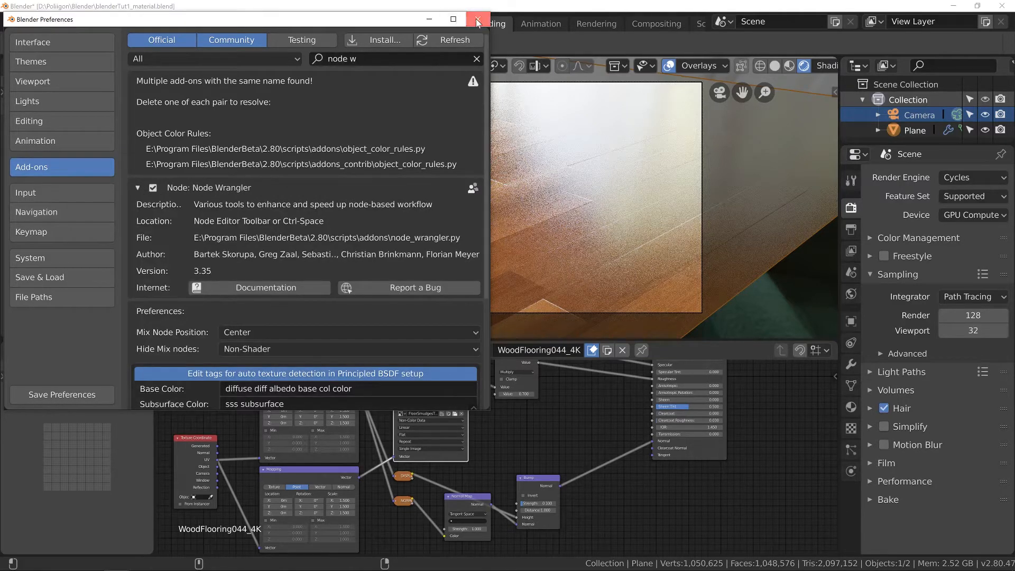
click(484, 19)
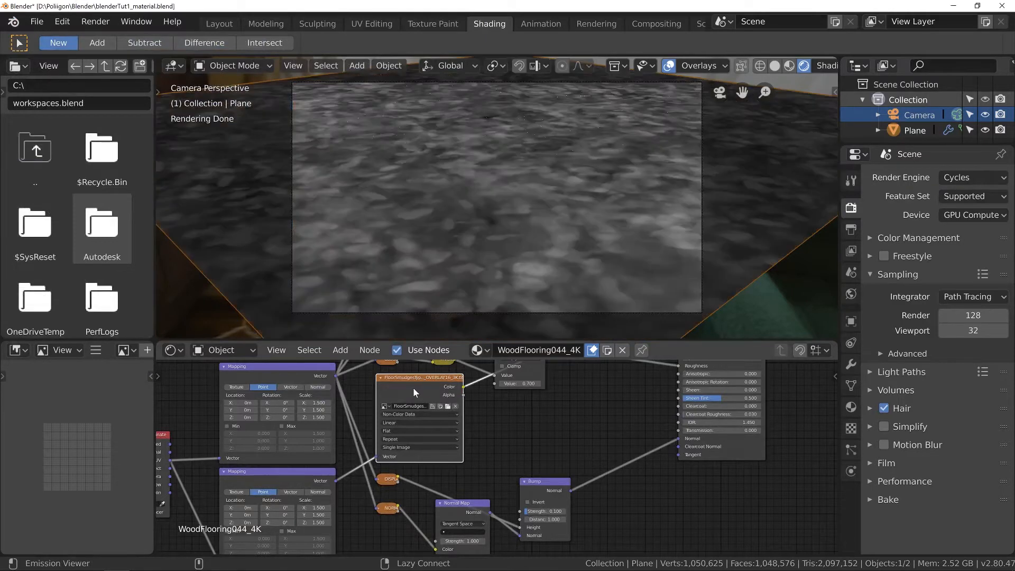
Step: Scroll the node editor while previewing the grey smudge texture alone in the camera view
scroll(down, 3)
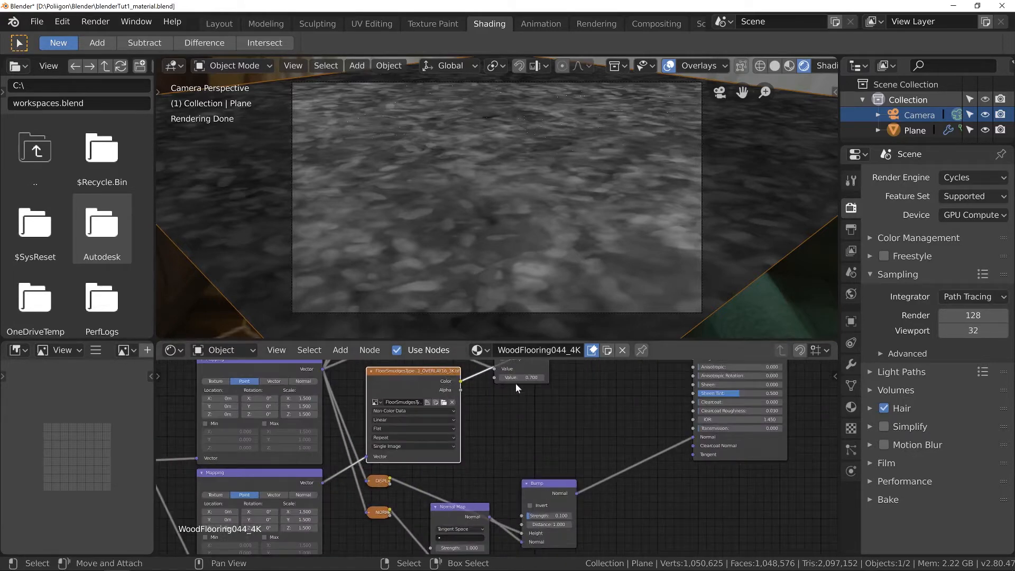
mouse_move(597, 442)
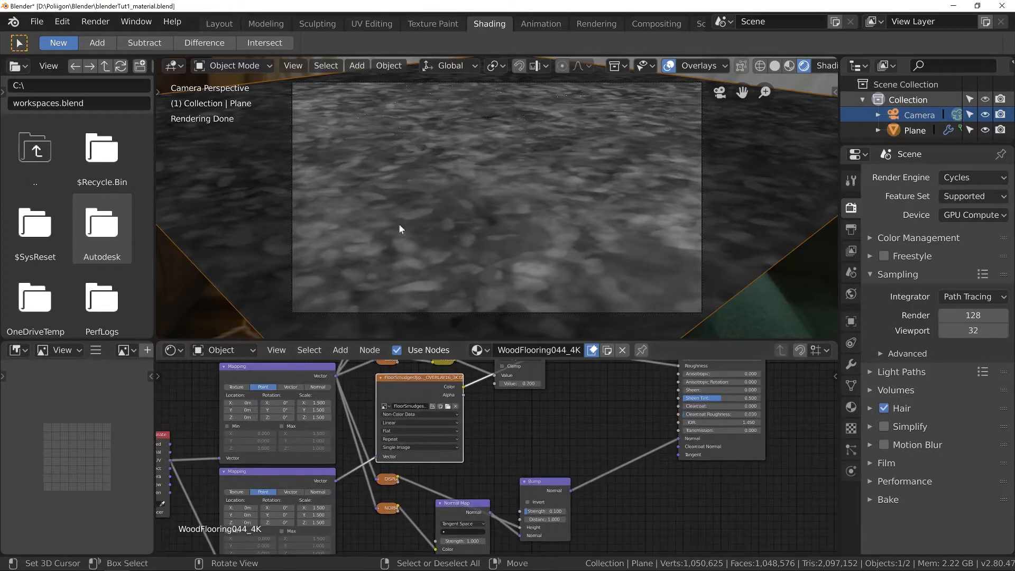
mouse_move(417, 246)
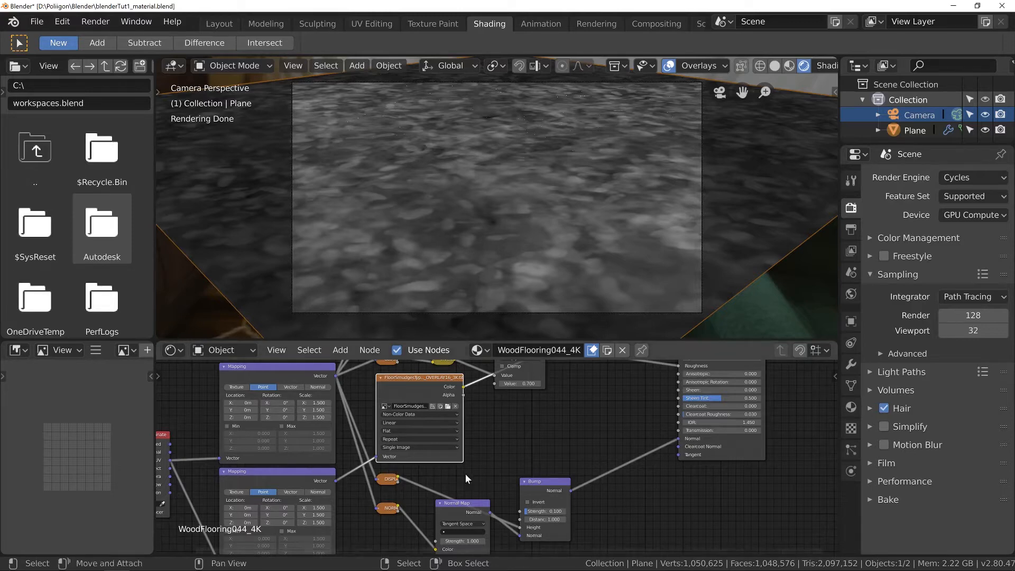
scroll(right, 3)
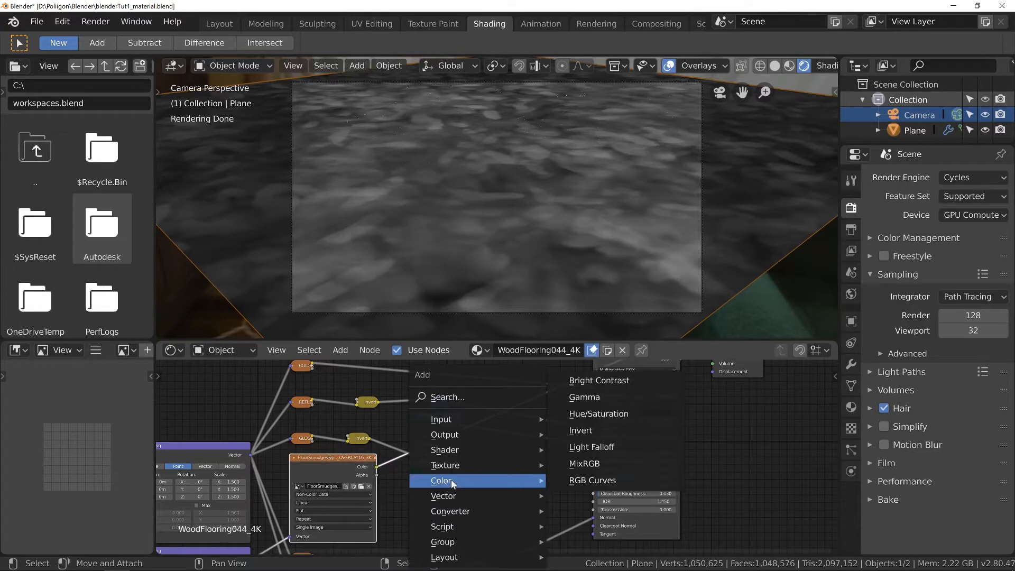
mouse_move(601, 463)
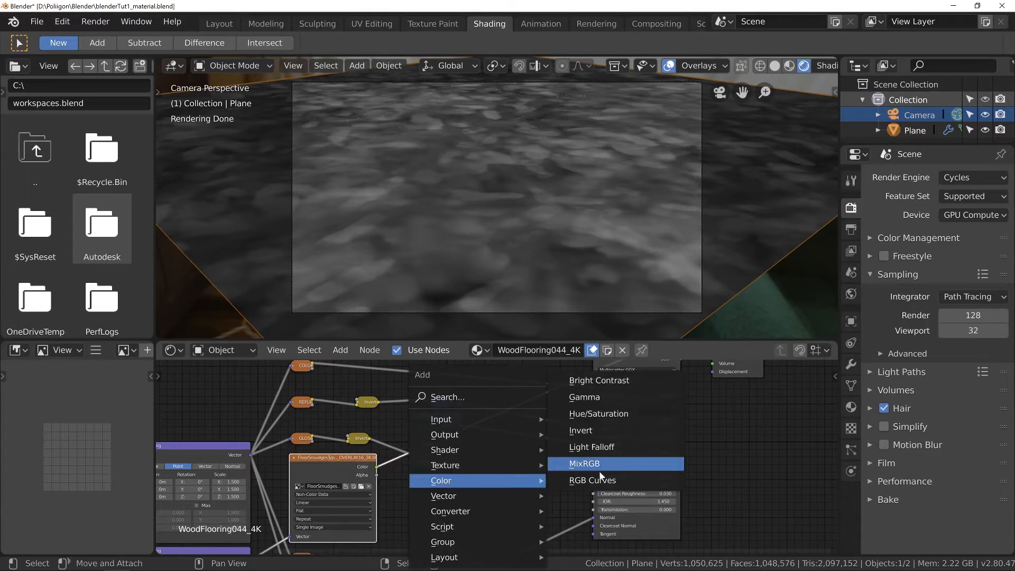
Step: Add a MixRGB node set to Screen mixing roughness with FloorSmudges, Fac 1.000
click(583, 463)
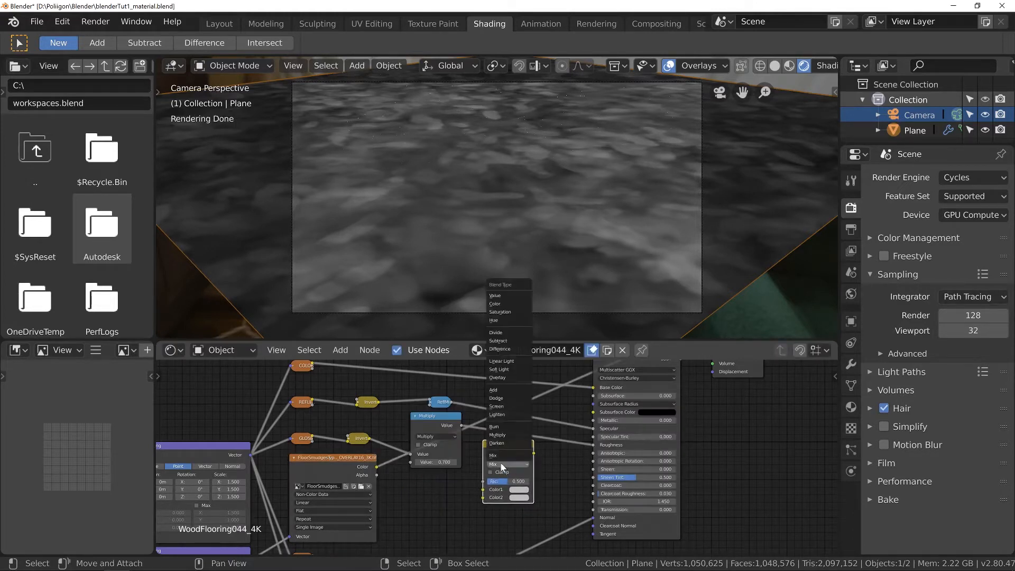
click(497, 406)
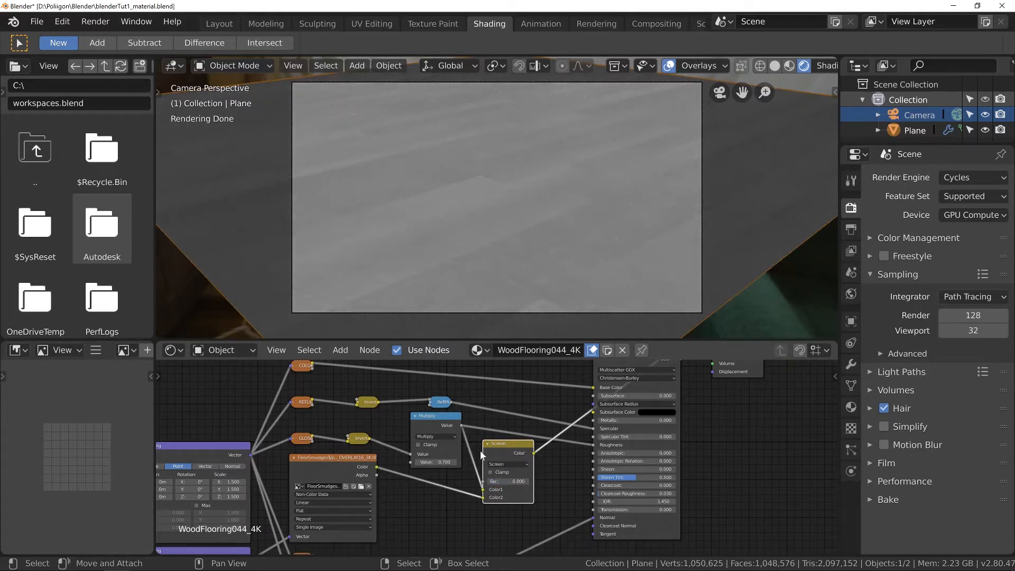
mouse_move(568, 285)
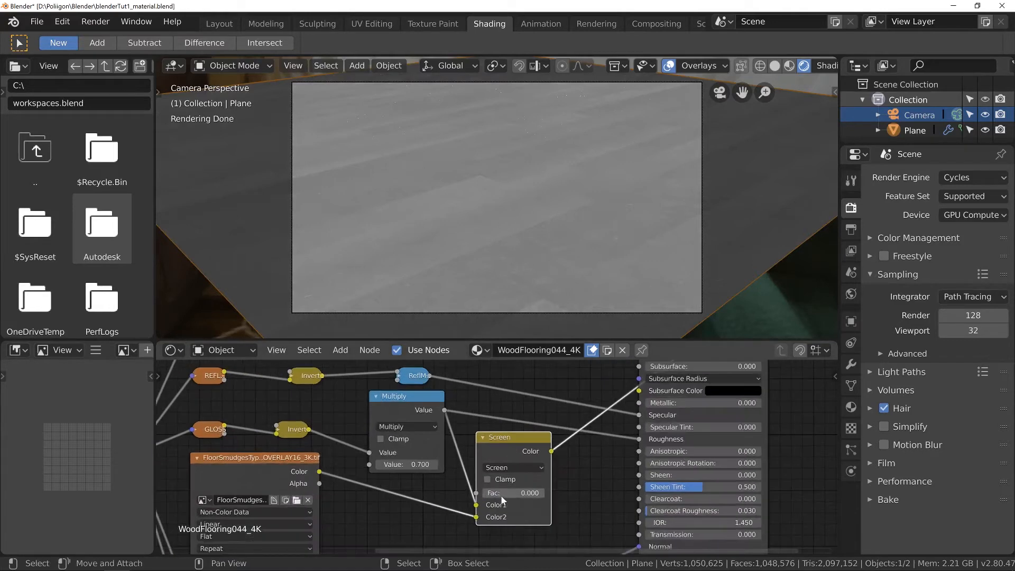
drag(511, 493, 530, 493)
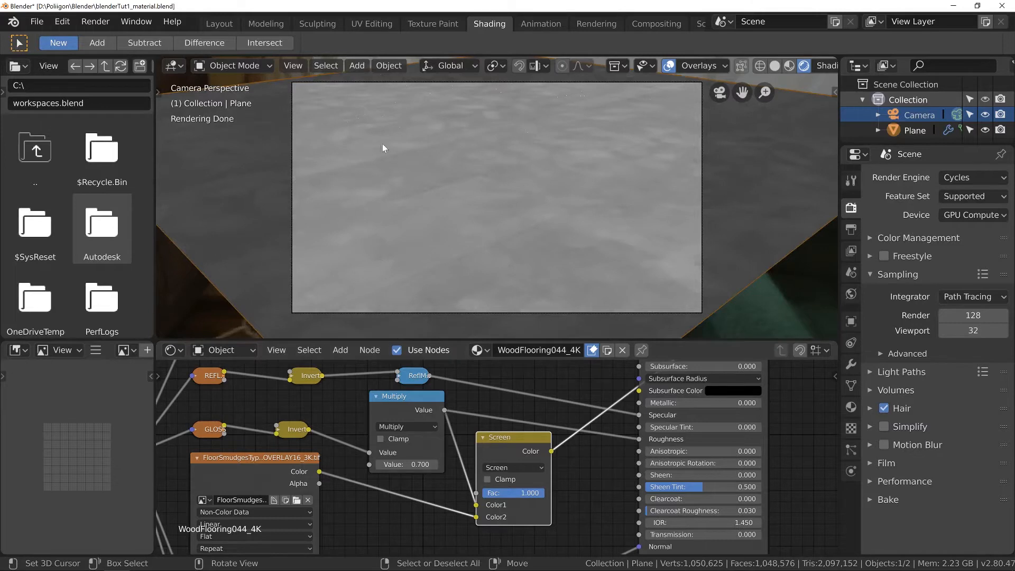
mouse_move(652, 274)
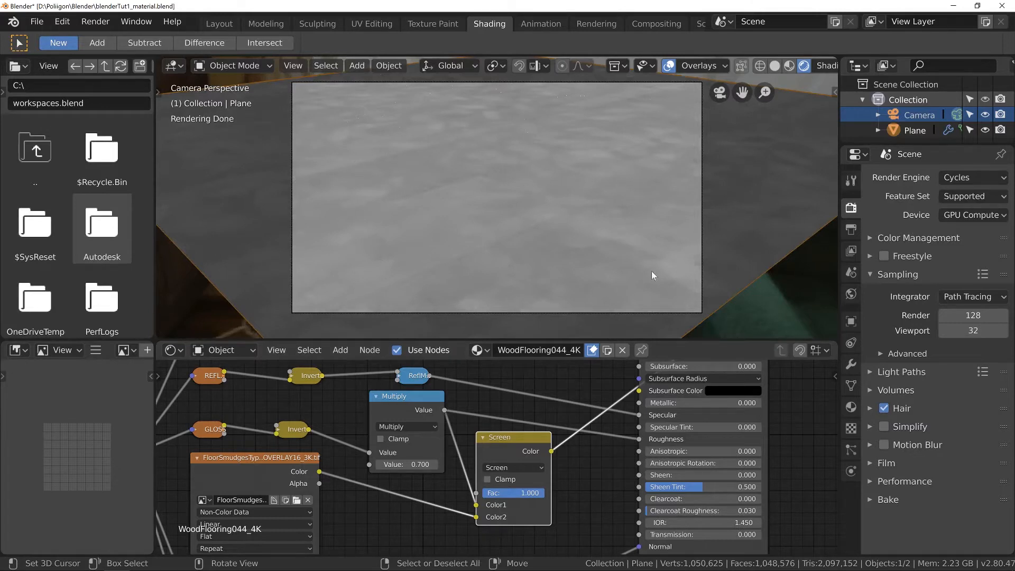
mouse_move(347, 132)
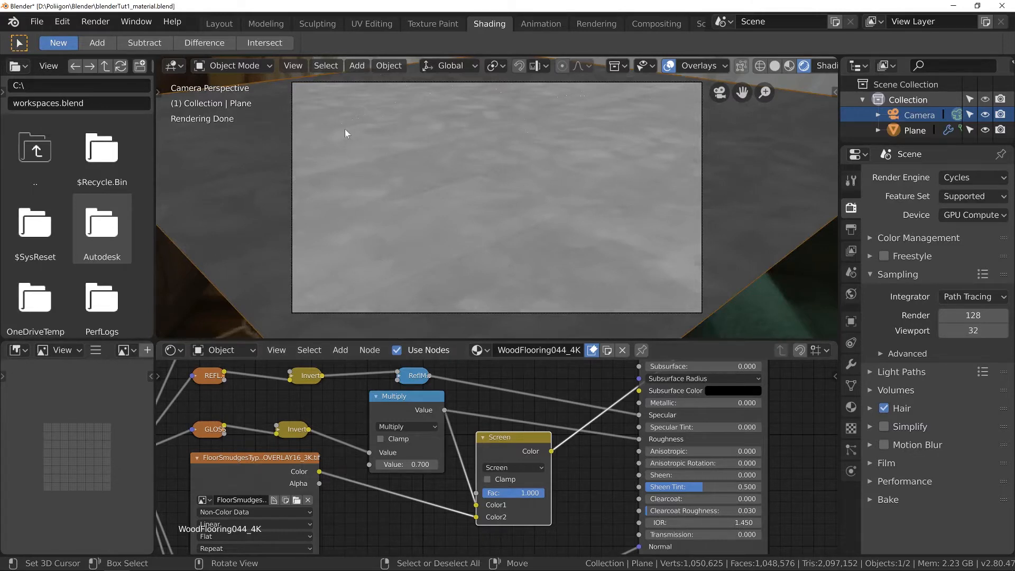
mouse_move(420, 222)
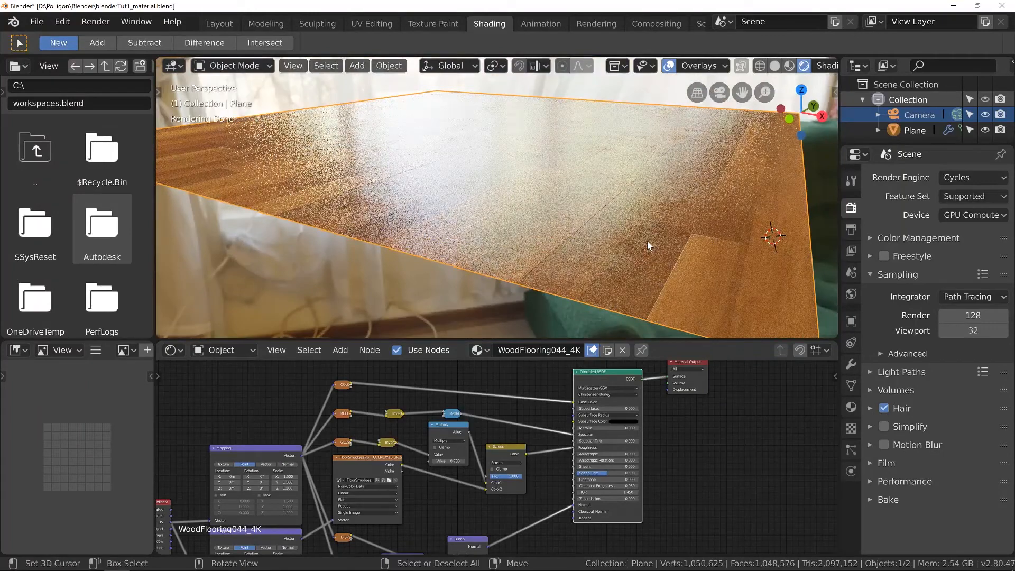
mouse_move(610, 251)
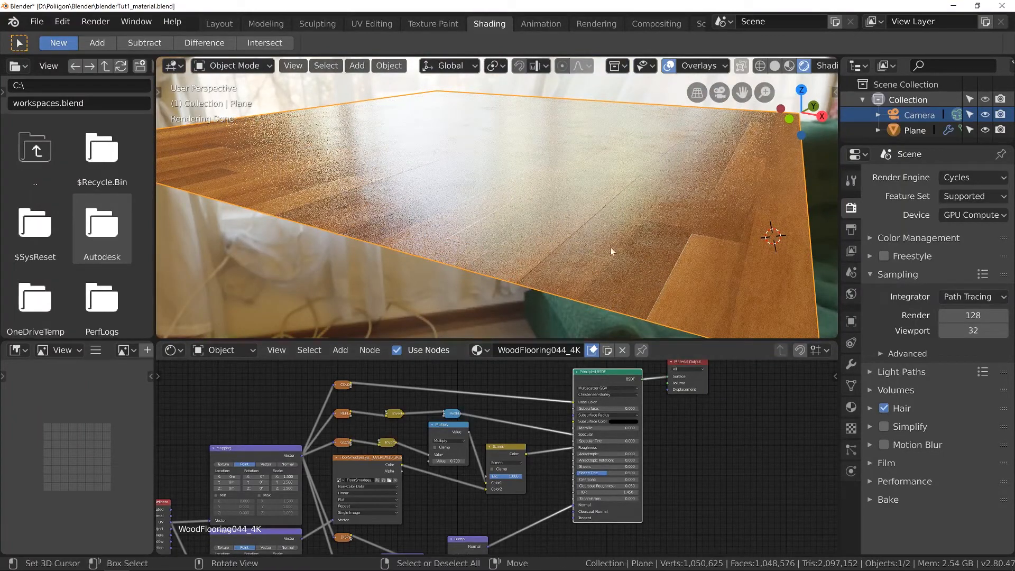
Step: Orbit the viewport to inspect the smudged wood floor up close
drag(611, 251, 625, 277)
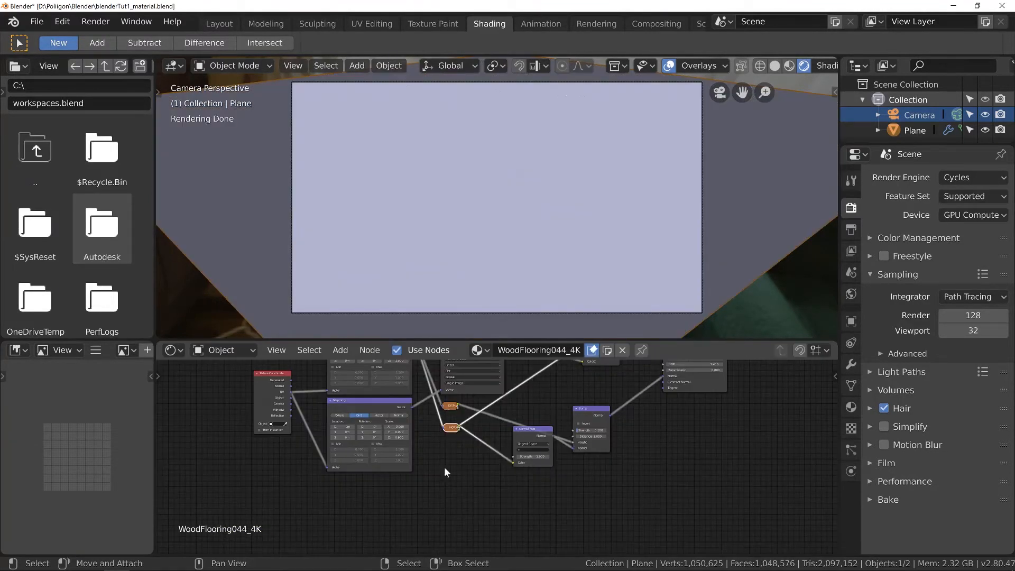
Step: Add another Image Texture node to the wood material to hold a new image
click(340, 349)
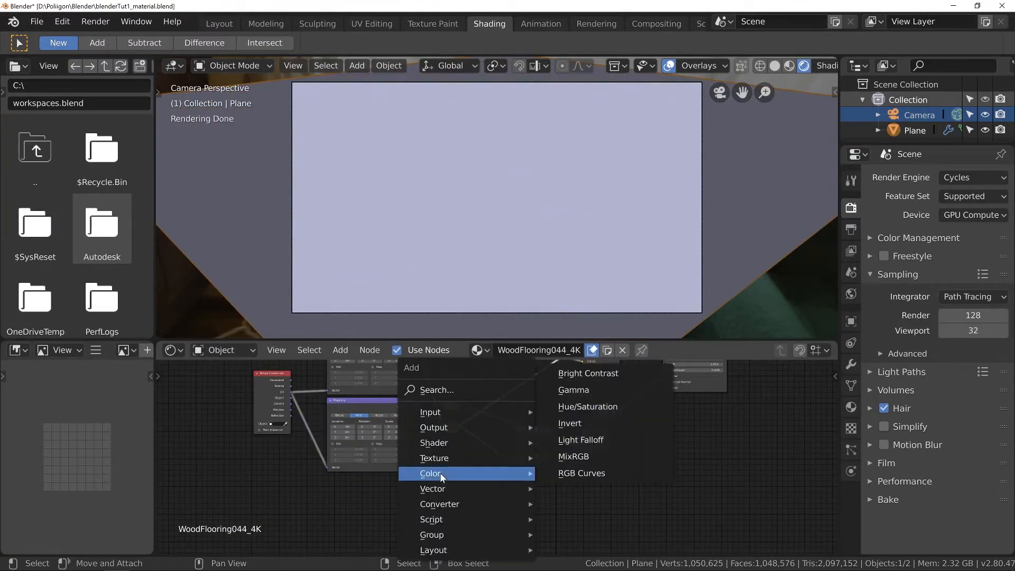
mouse_move(433, 458)
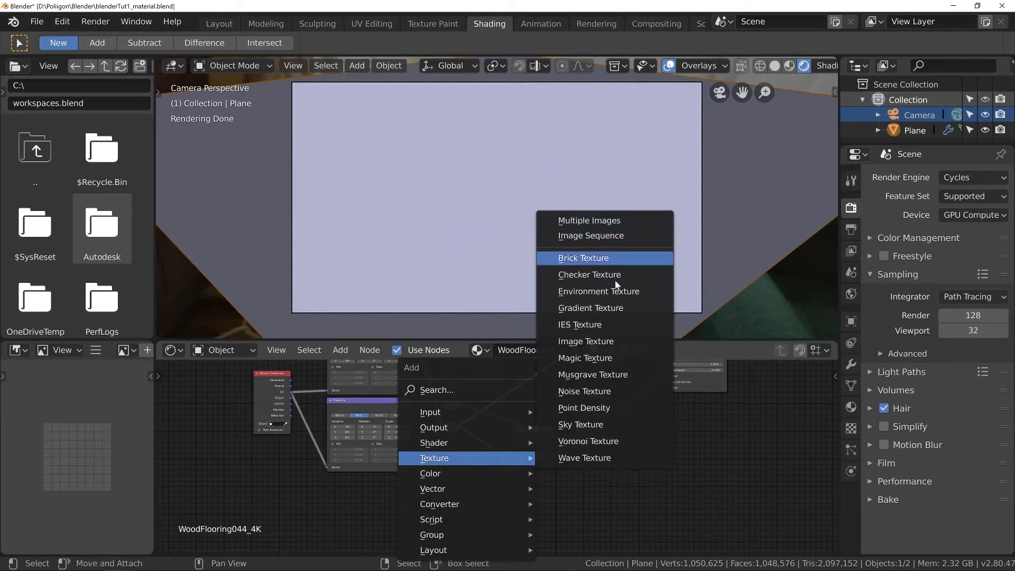
click(585, 340)
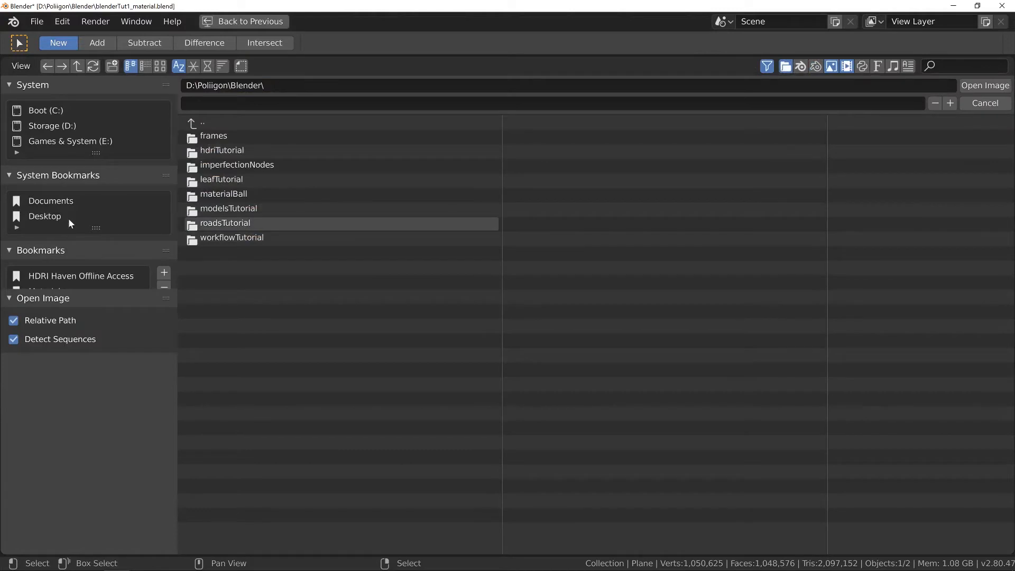
Step: Navigate the file browser to the GunScratches003 4K texture folder
click(51, 125)
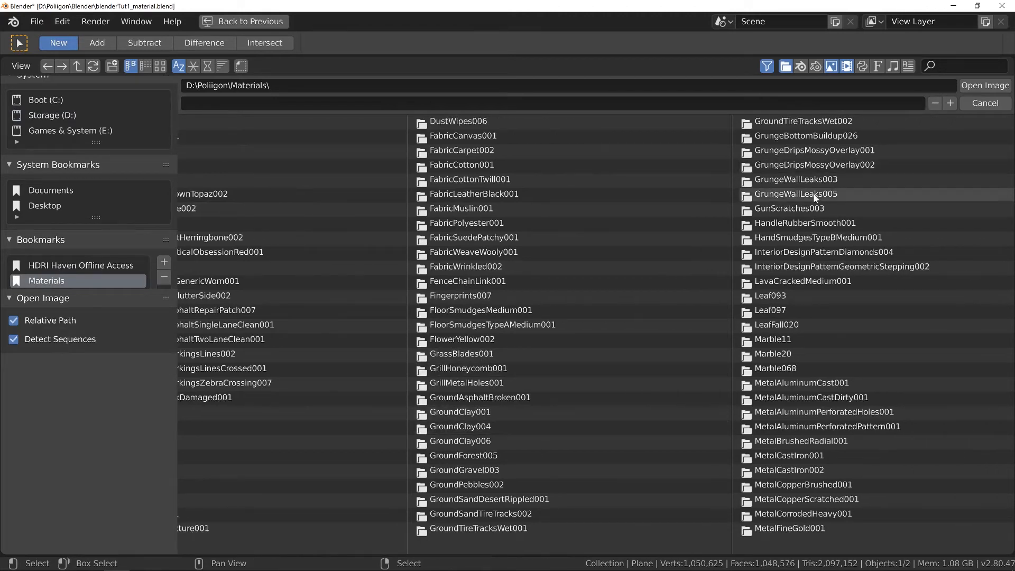
double_click(789, 207)
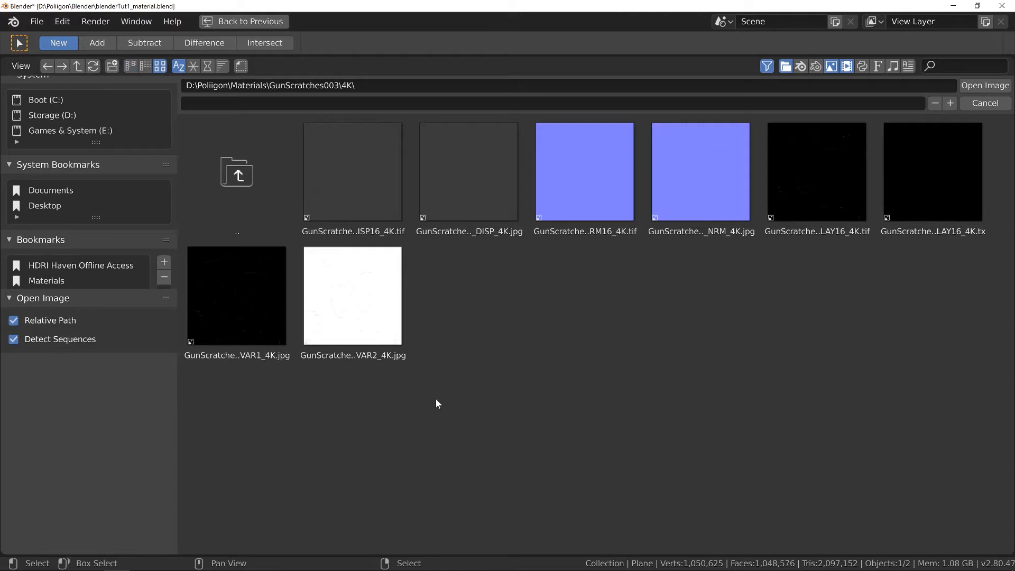
Step: Open GunScratches003_OVERLAY_VAR2_4K.jpg into the new image texture node
click(700, 171)
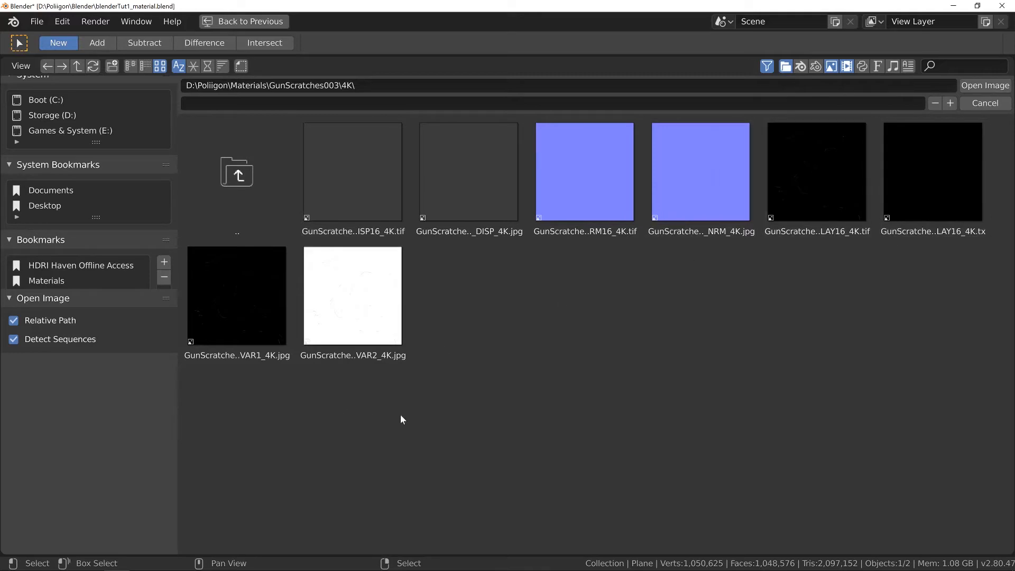
mouse_move(415, 316)
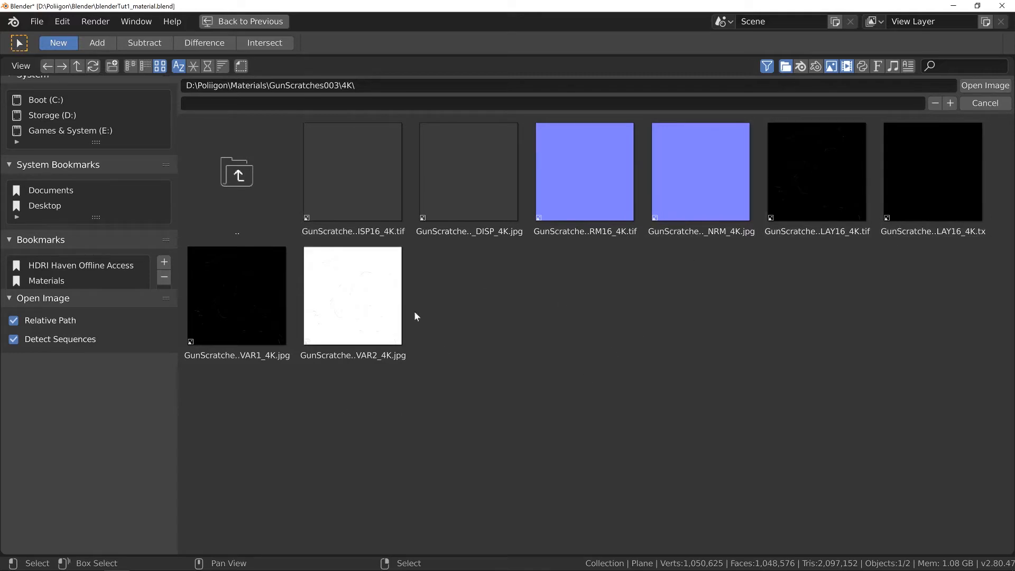
mouse_move(451, 345)
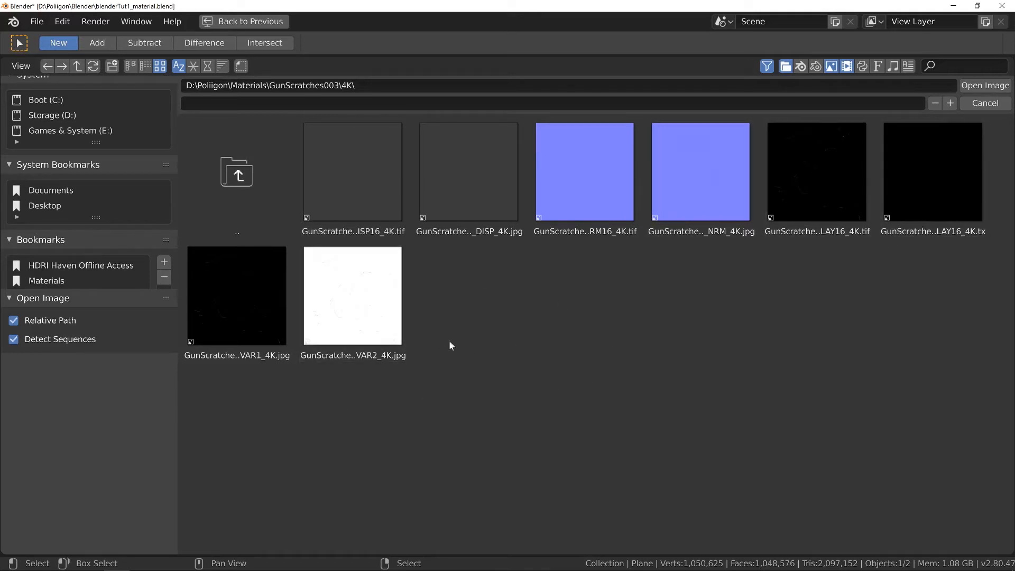
mouse_move(522, 416)
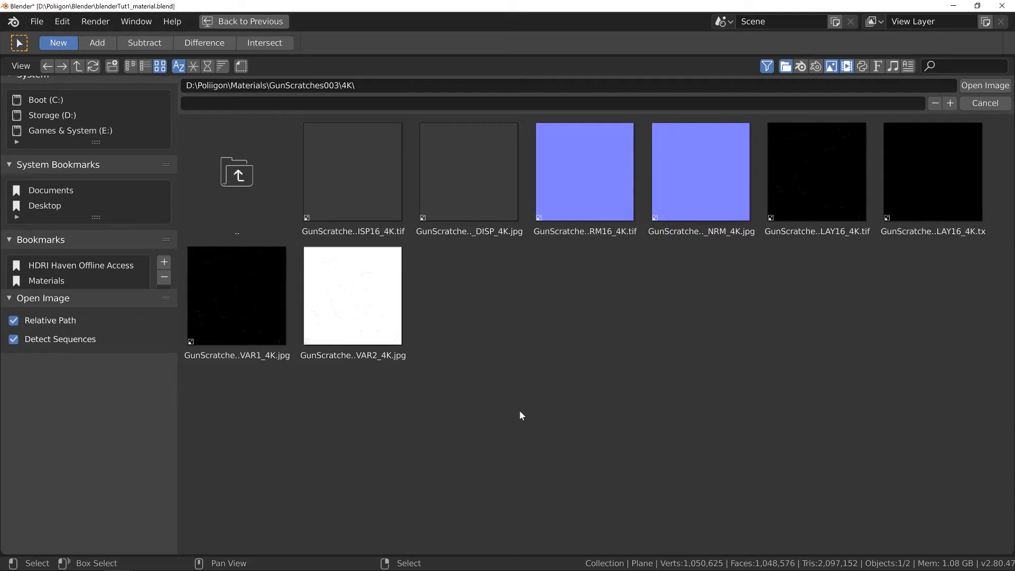
click(352, 295)
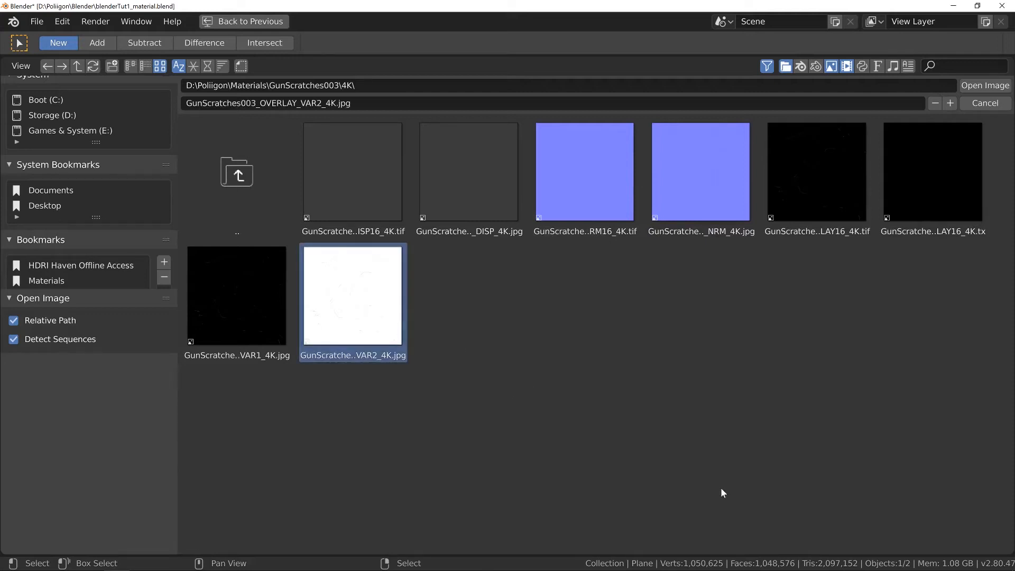
mouse_move(332, 346)
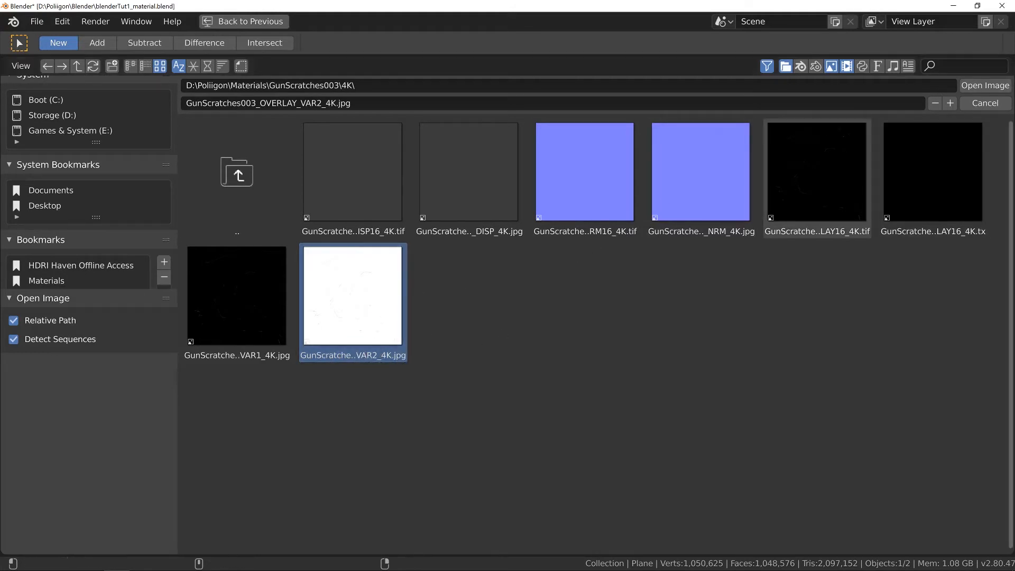
click(984, 84)
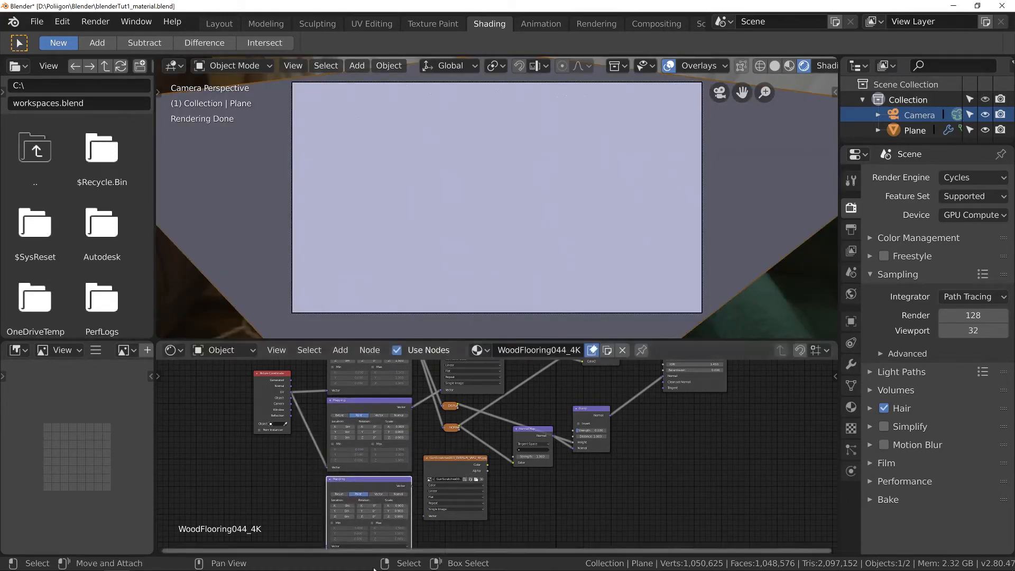
Step: Connect the Mapping node's vector output to the scratches image texture's vector input
drag(285, 373, 318, 558)
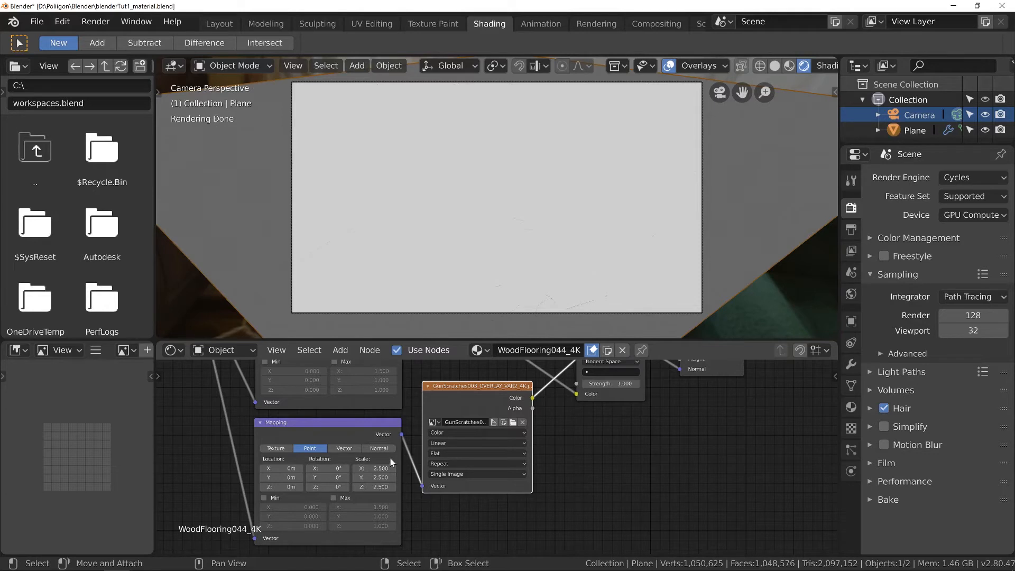
mouse_move(485, 402)
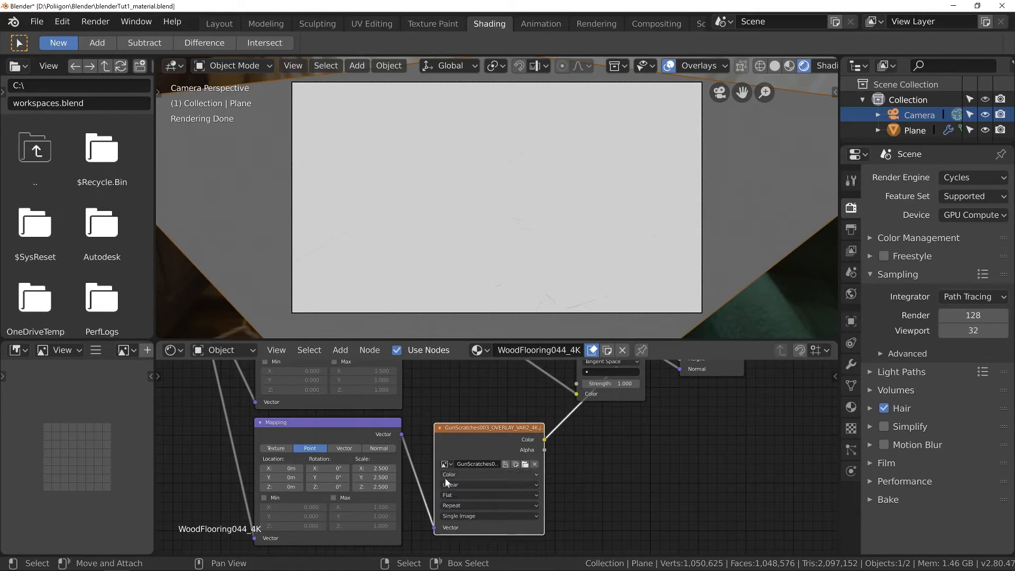
Step: Set the scratches image to Non-Color Data and duplicate the Bump node beside it
click(488, 473)
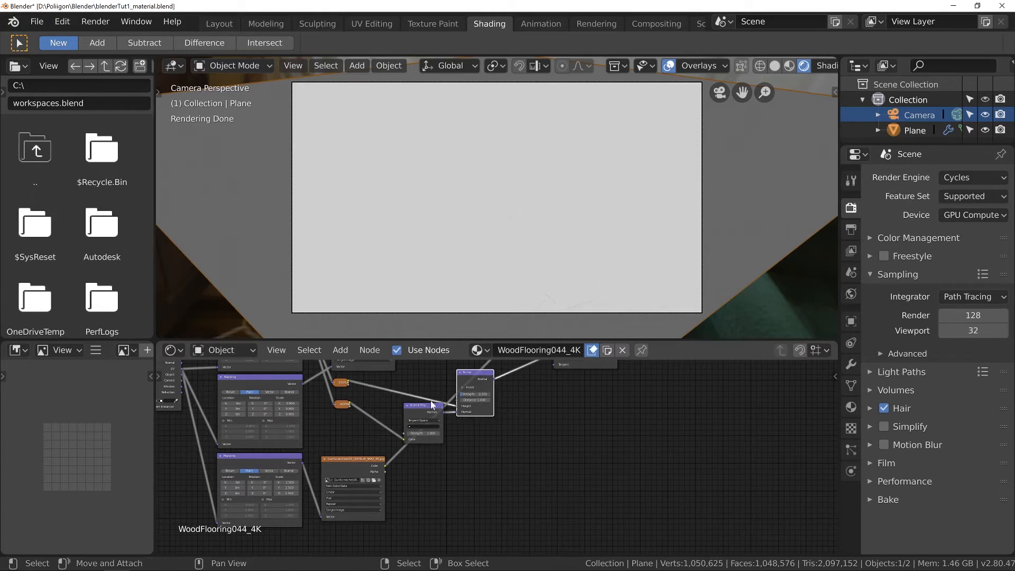
click(422, 420)
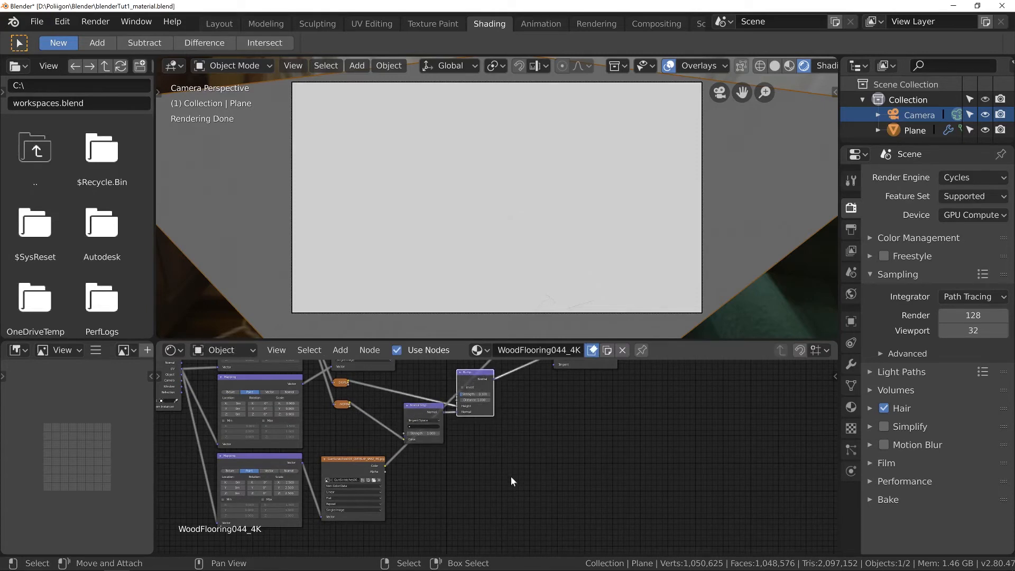
drag(475, 392, 521, 405)
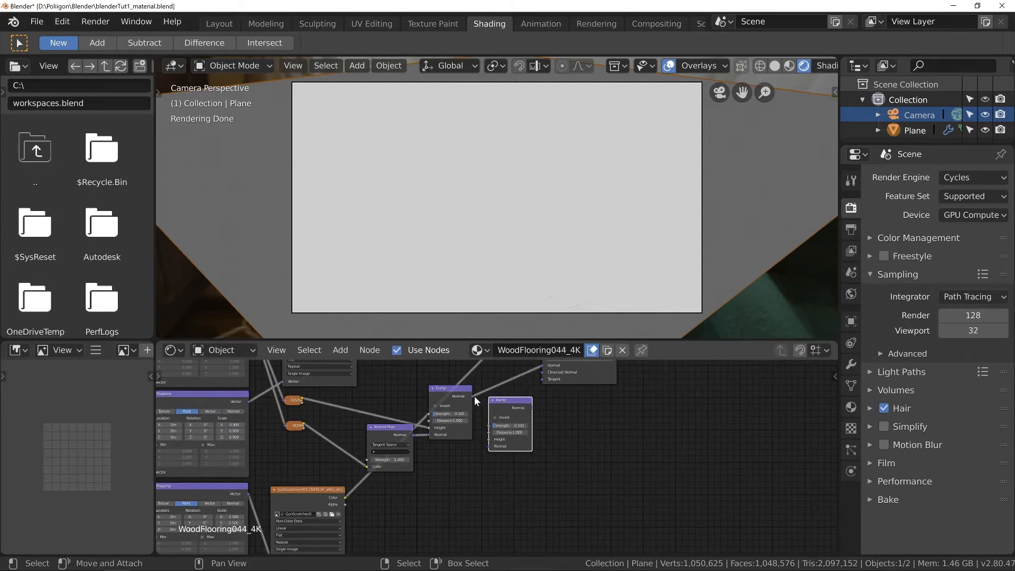
mouse_move(491, 456)
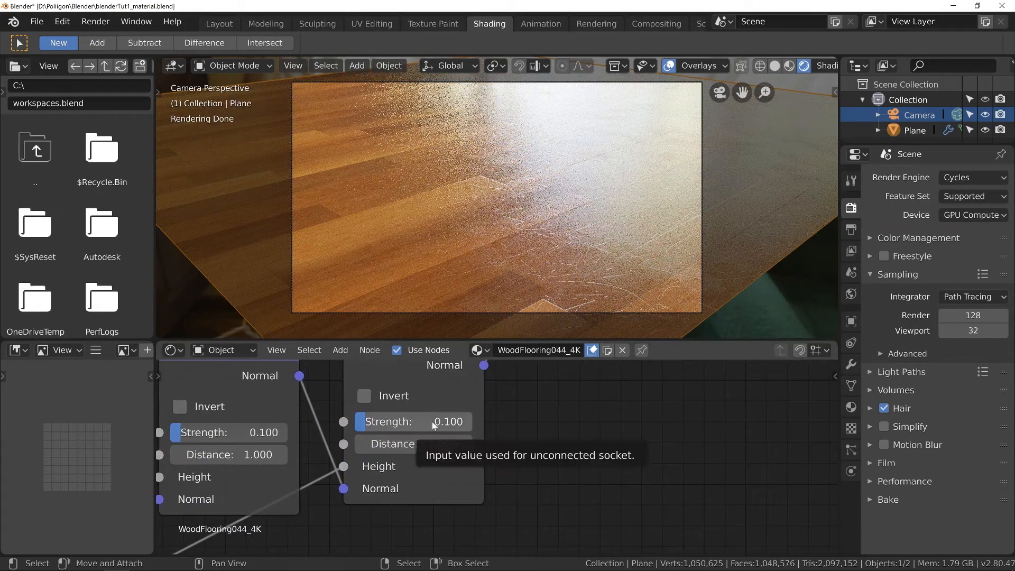
mouse_move(418, 433)
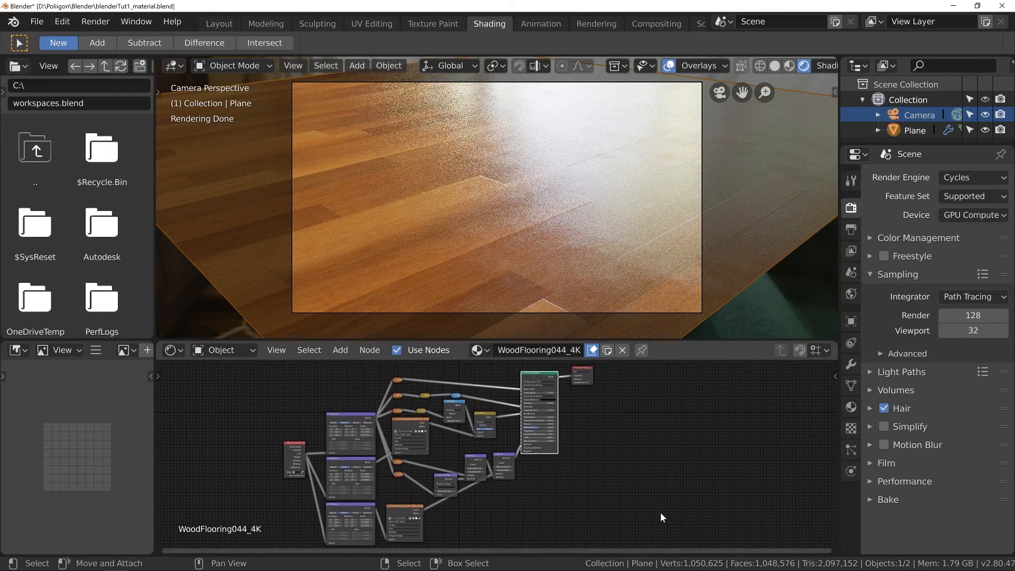
Step: Render the scratched, smudged wood floor into render Slot 2
click(596, 23)
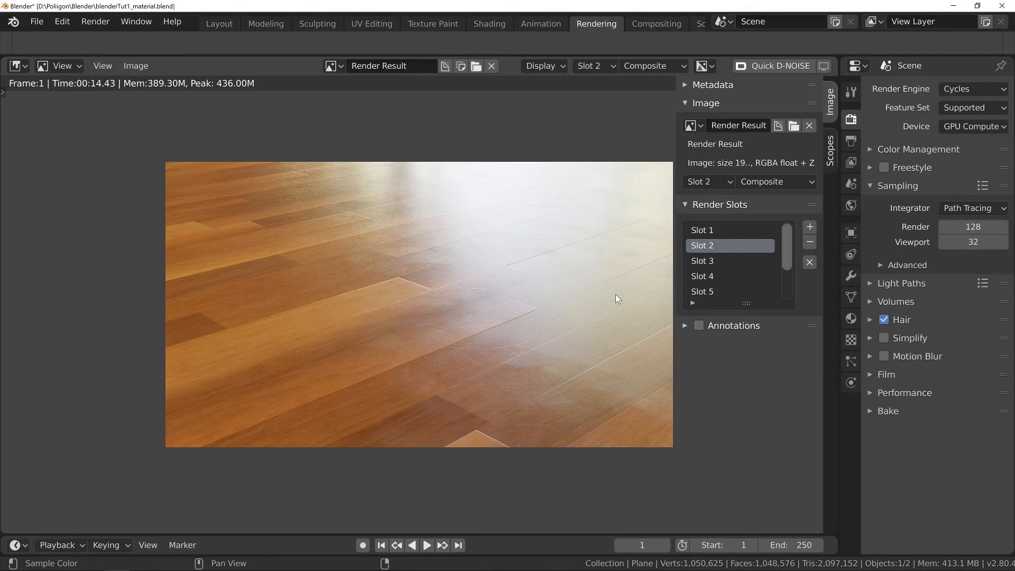
mouse_move(717, 235)
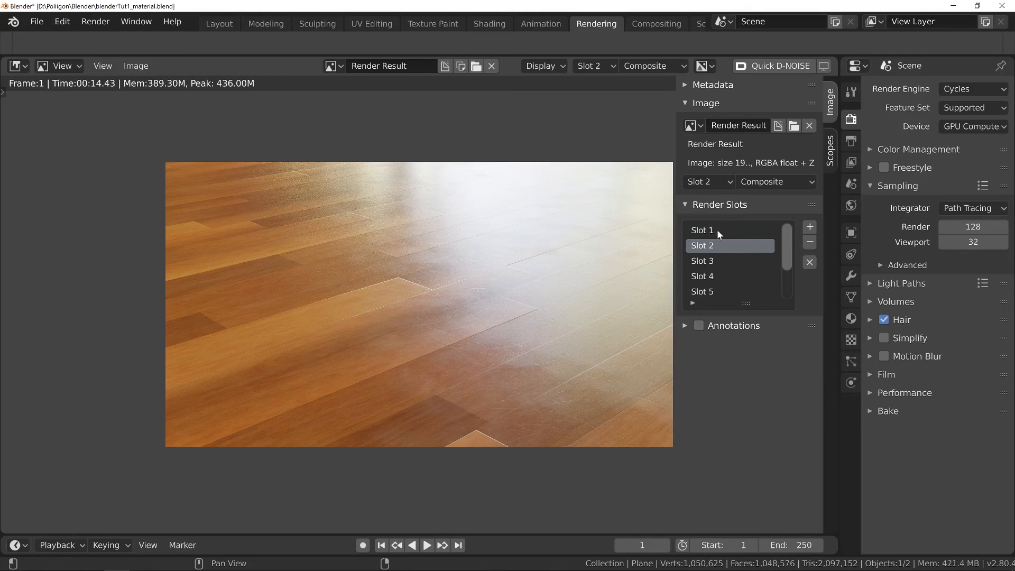
mouse_move(718, 234)
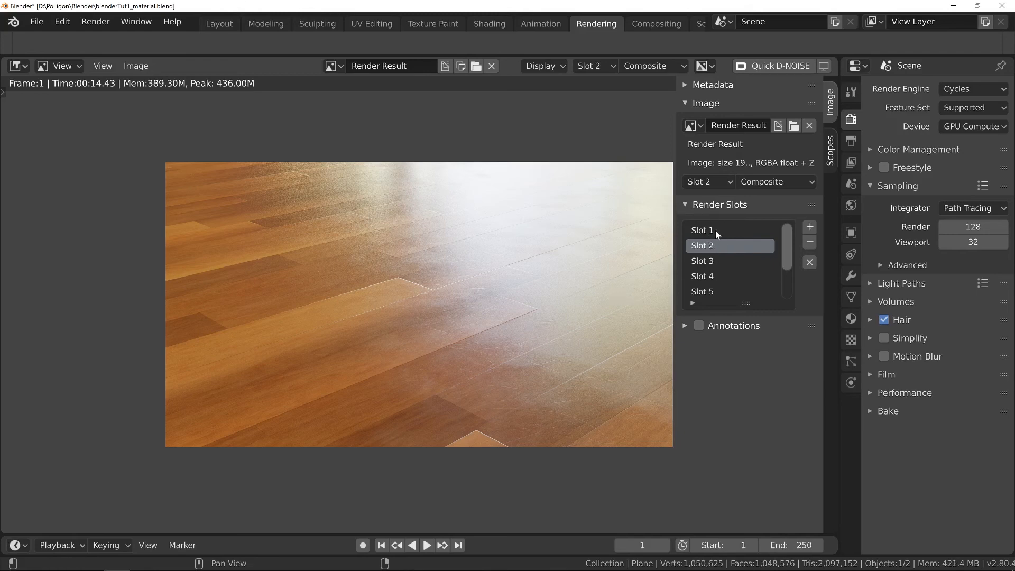
click(701, 230)
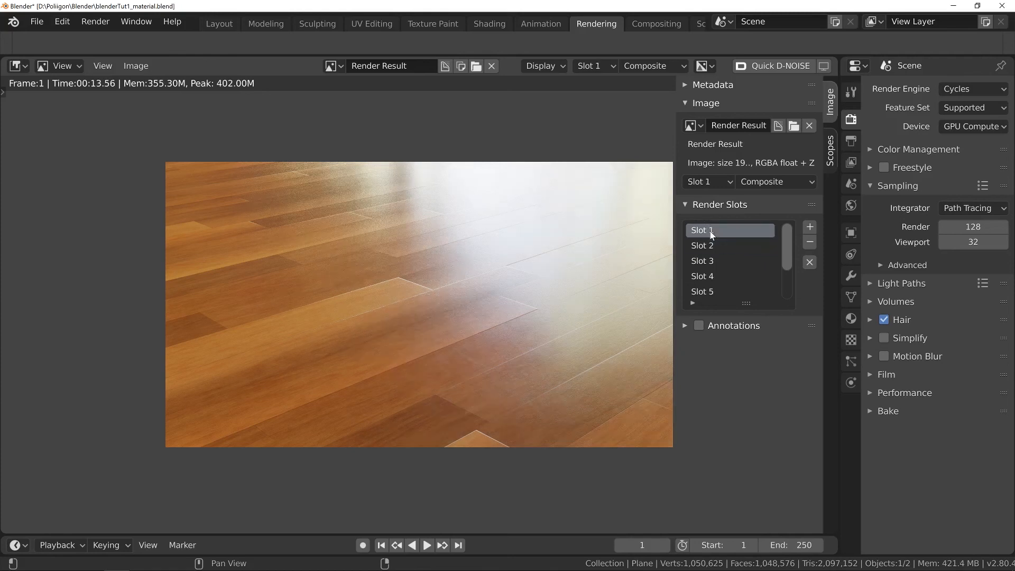
mouse_move(717, 245)
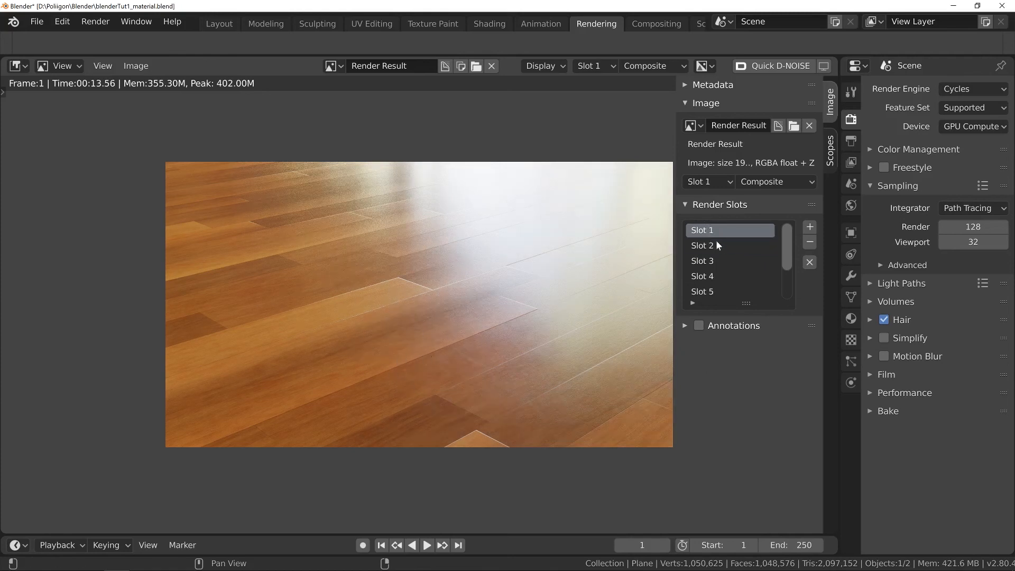
mouse_move(713, 245)
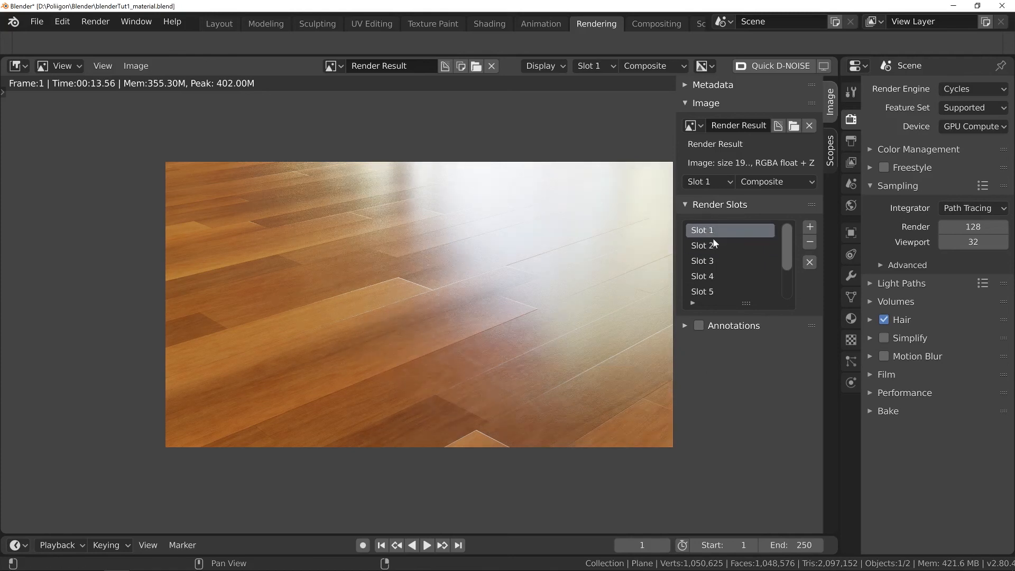
click(702, 245)
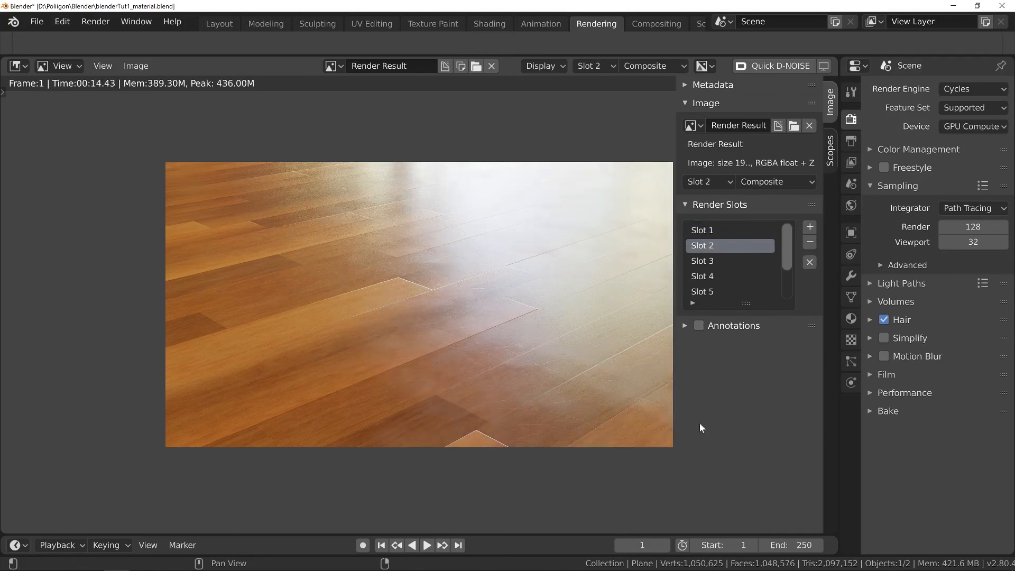
mouse_move(697, 436)
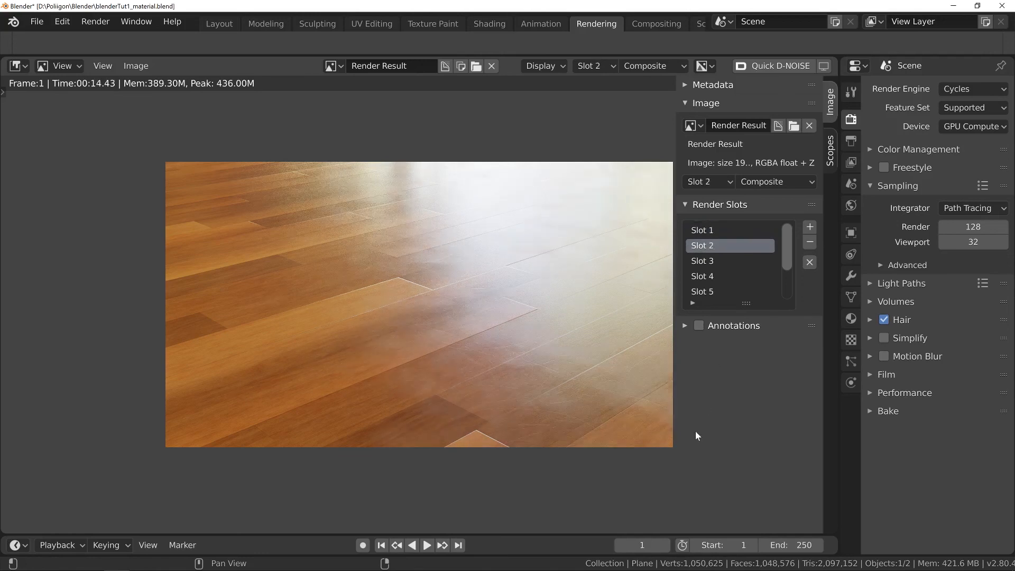